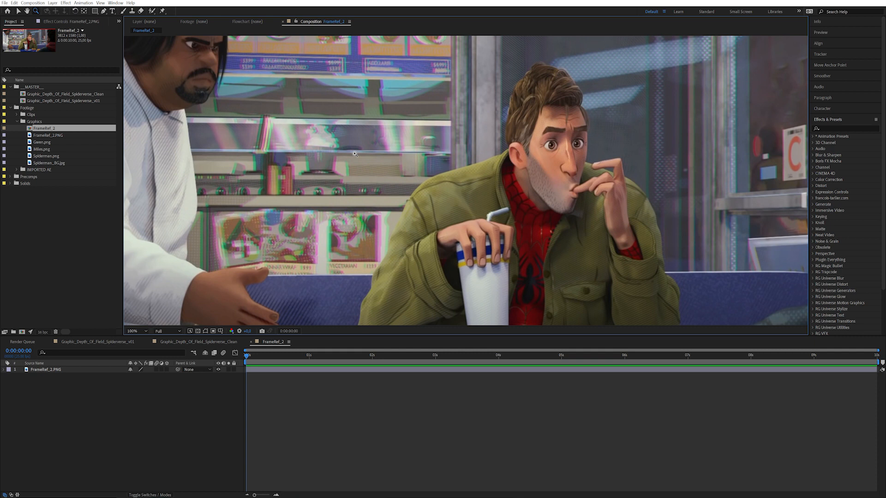
mouse_move(352, 209)
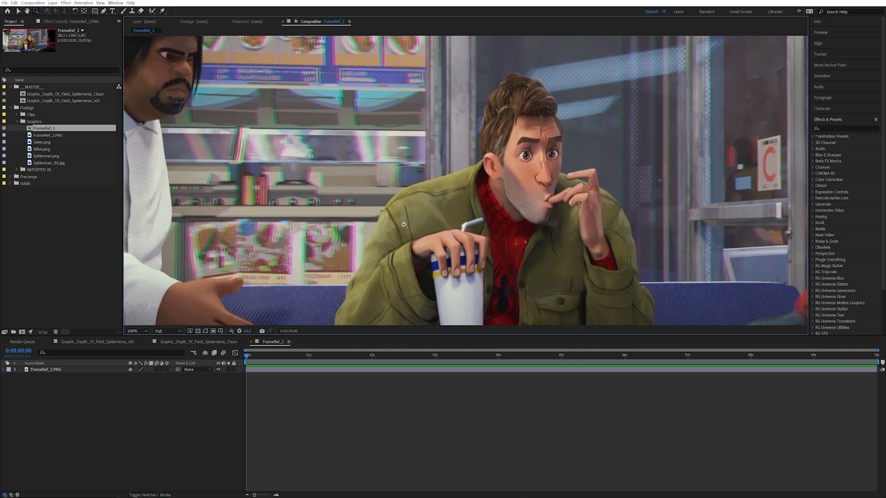
mouse_move(357, 234)
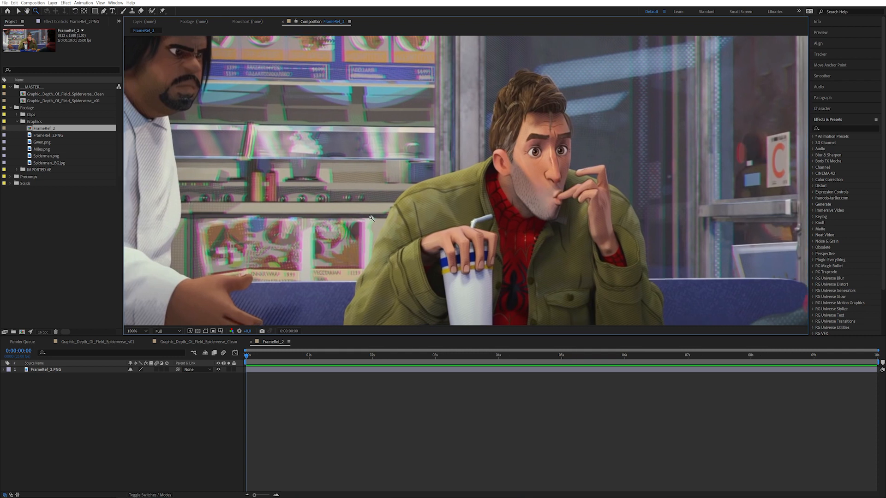
mouse_move(317, 213)
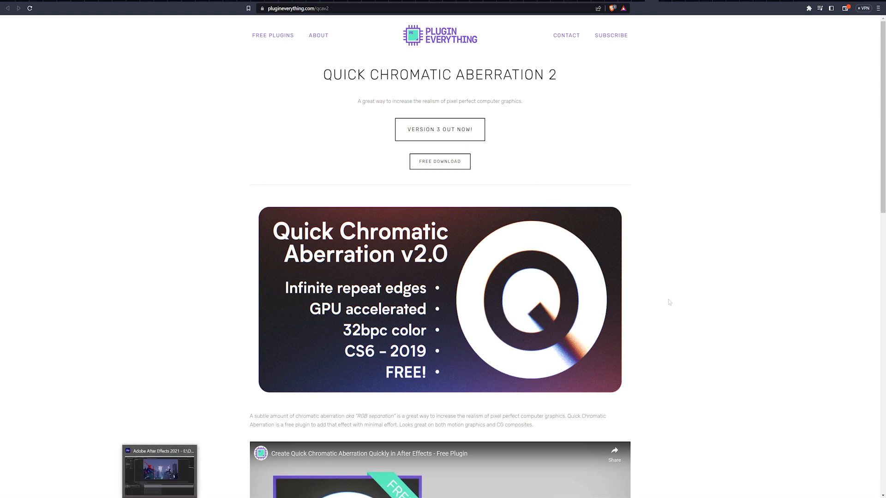
mouse_move(675, 283)
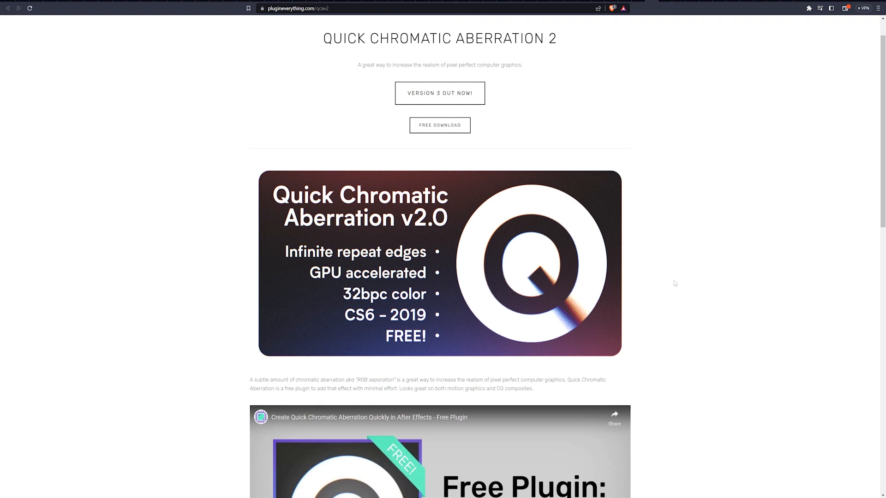
Switch the timeline to the Graphic_Depth_Of_Field_Spiderverse_Clean composition with its four image layers
scroll(down, 3)
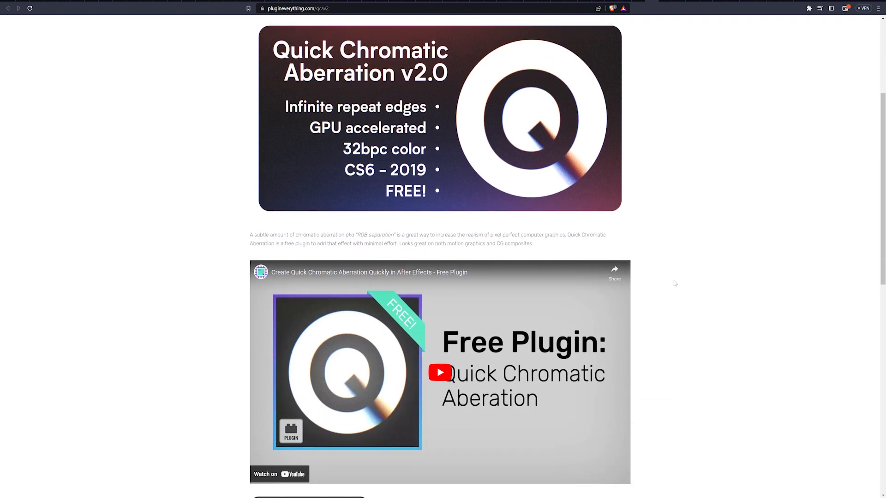
scroll(up, 3)
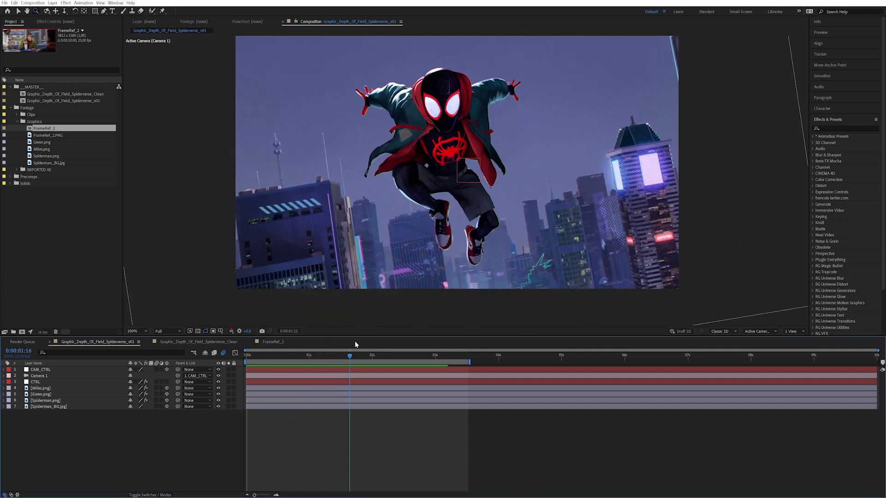
click(314, 355)
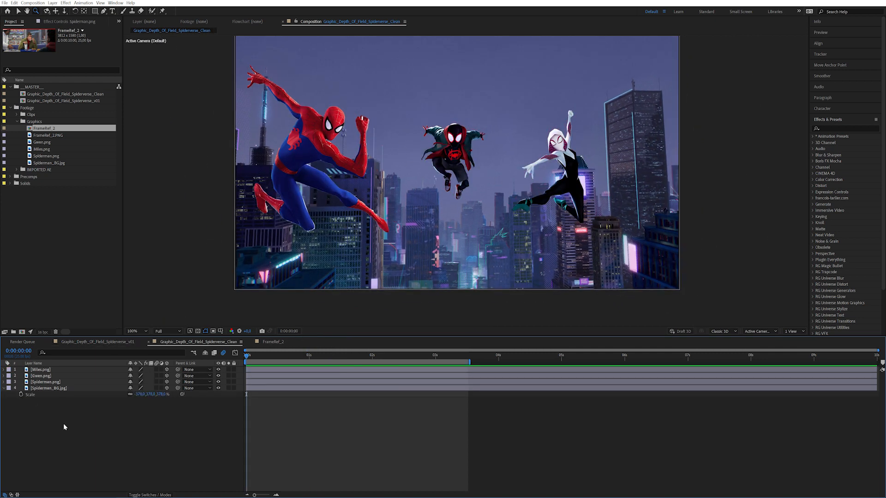
mouse_move(152, 432)
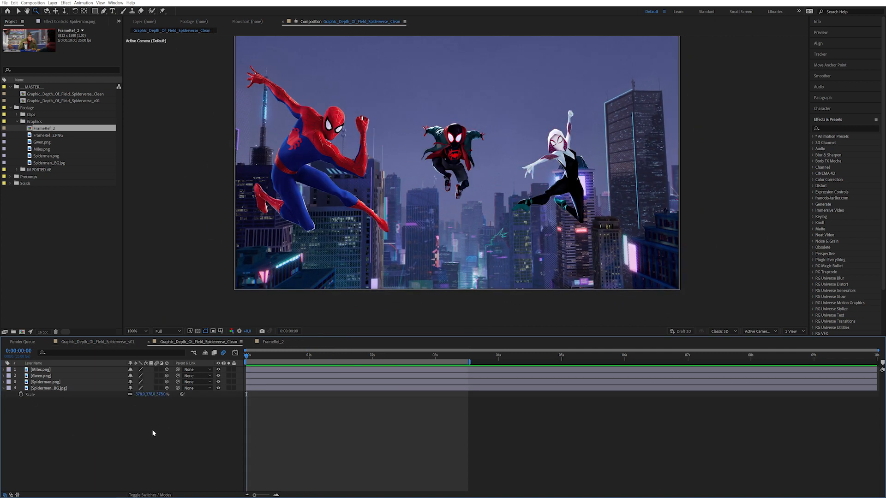
Create a CTRL null layer and give it a slider renamed Tint Distance
click(52, 3)
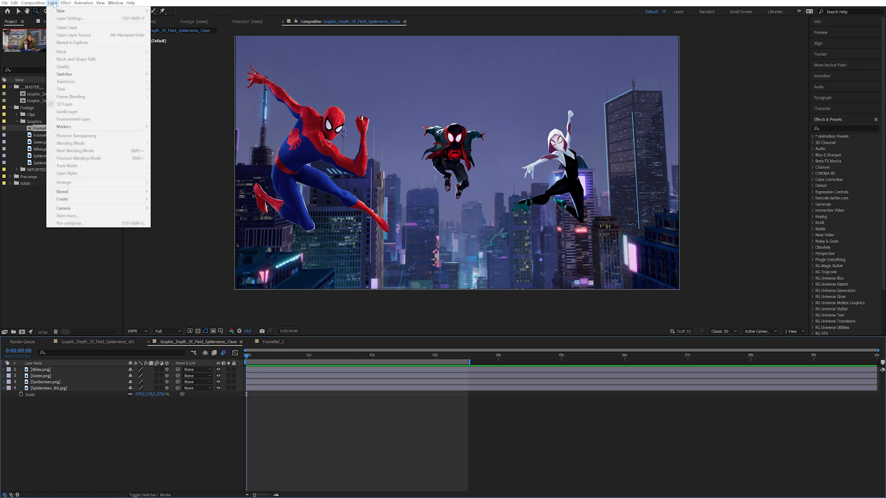
click(62, 11)
text(CTRL)
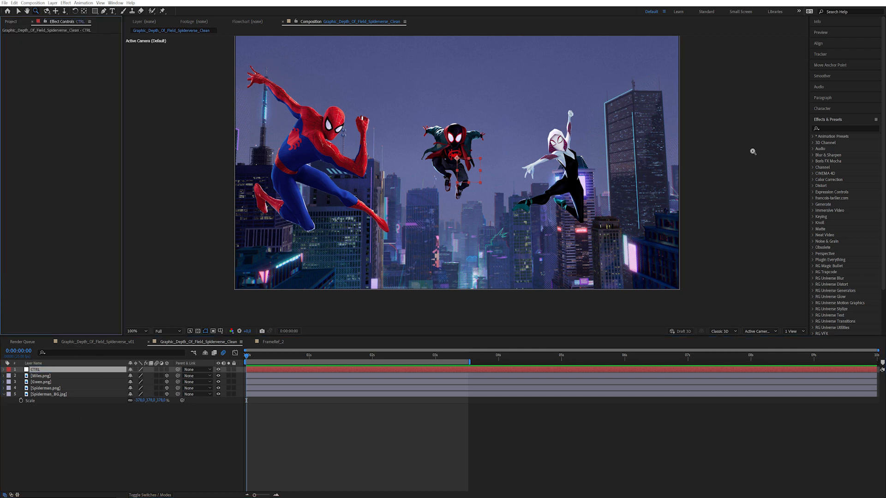
click(841, 129)
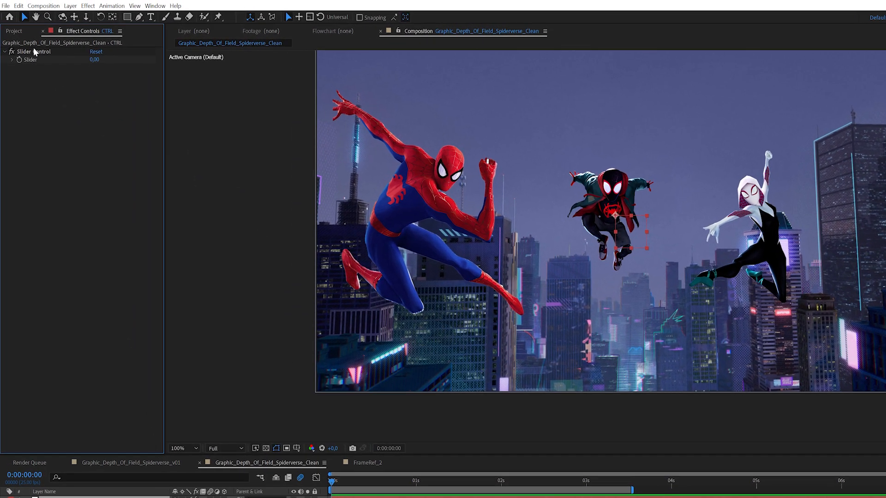
double_click(34, 52)
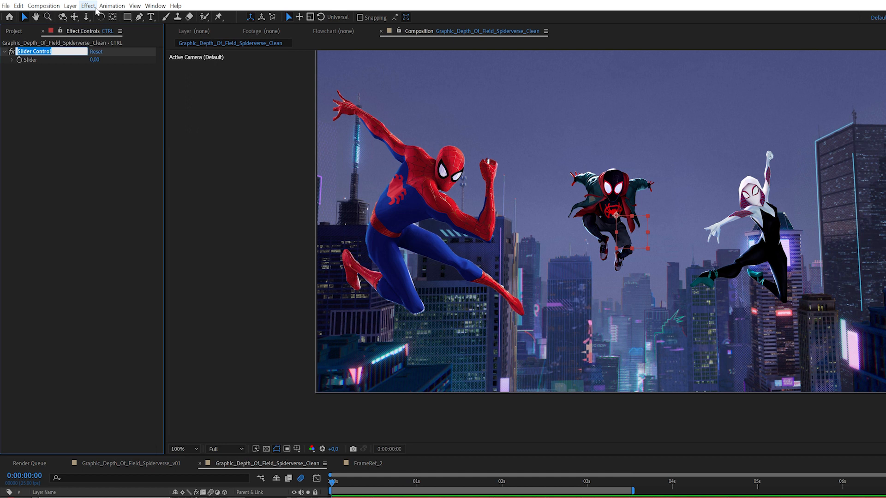
text(Tint Distance)
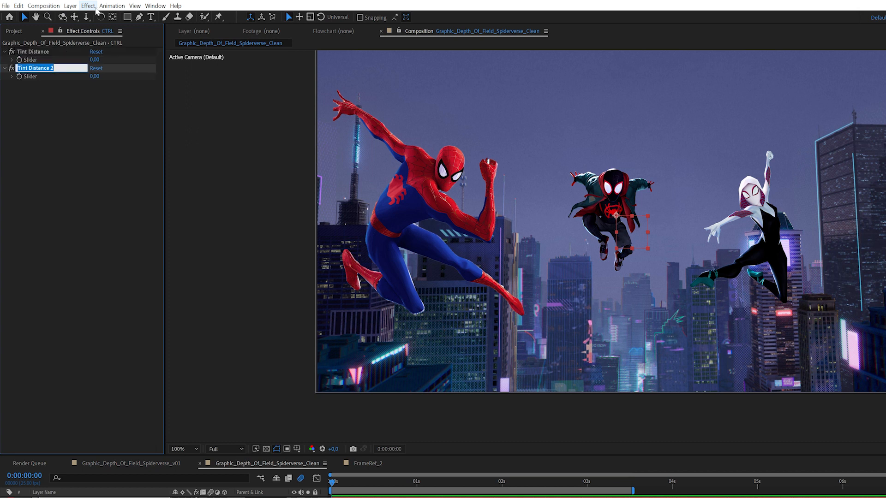
Add DOF Distance and DOF Amount sliders plus a Tint Color control and Point of Interest to CTRL
text(DOF)
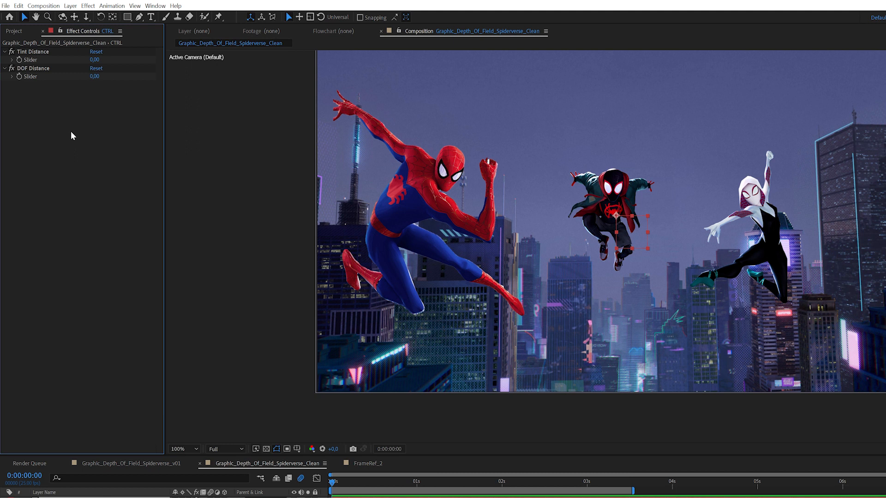
mouse_move(126, 187)
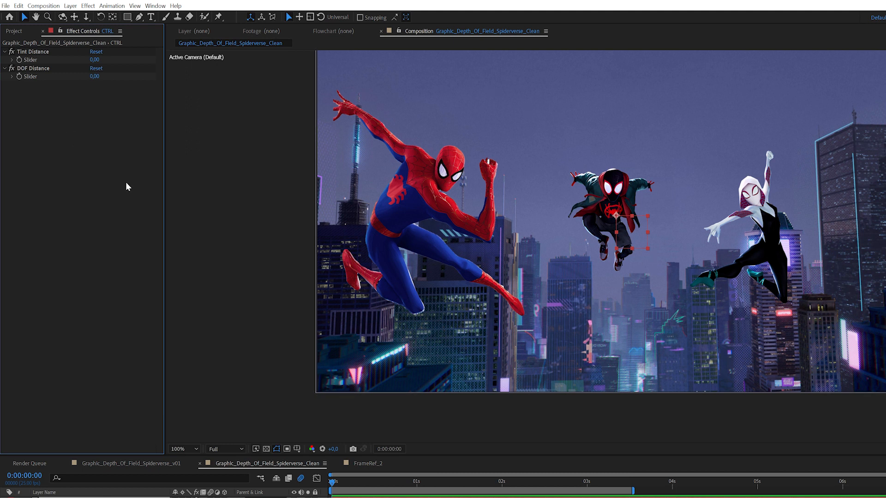
mouse_move(111, 177)
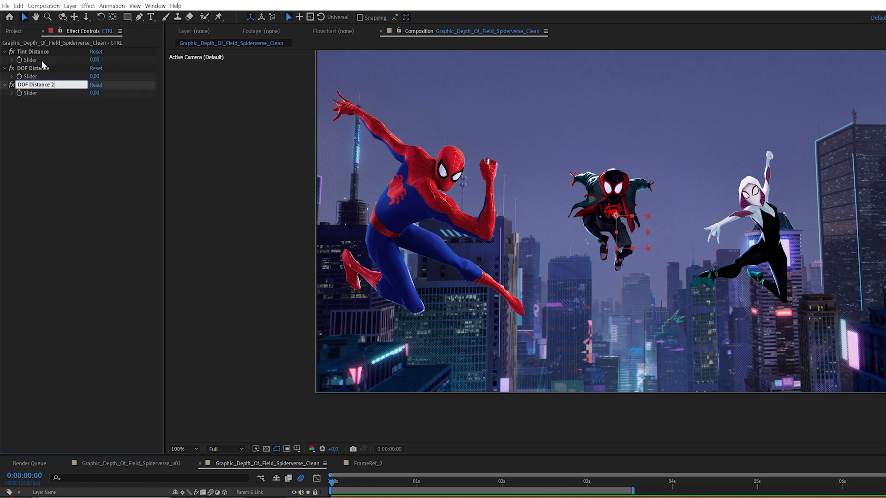
double_click(41, 84)
text(DOF Amount)
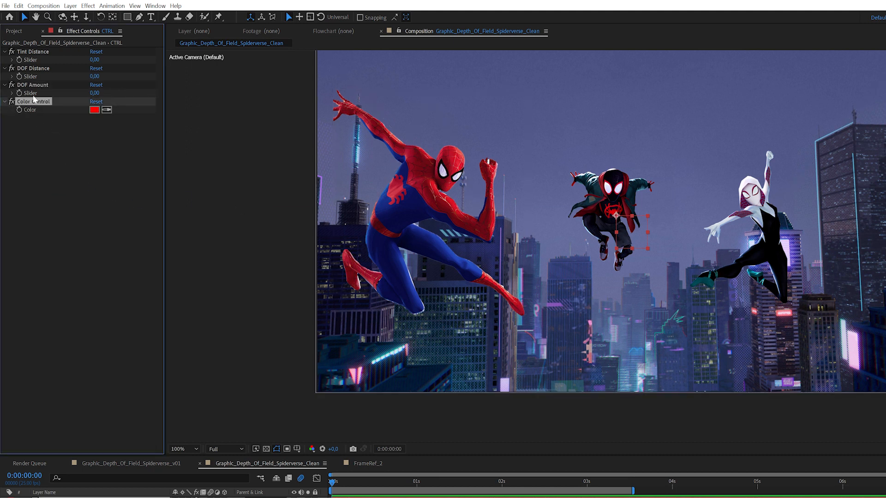
double_click(34, 101)
text(Tint Col)
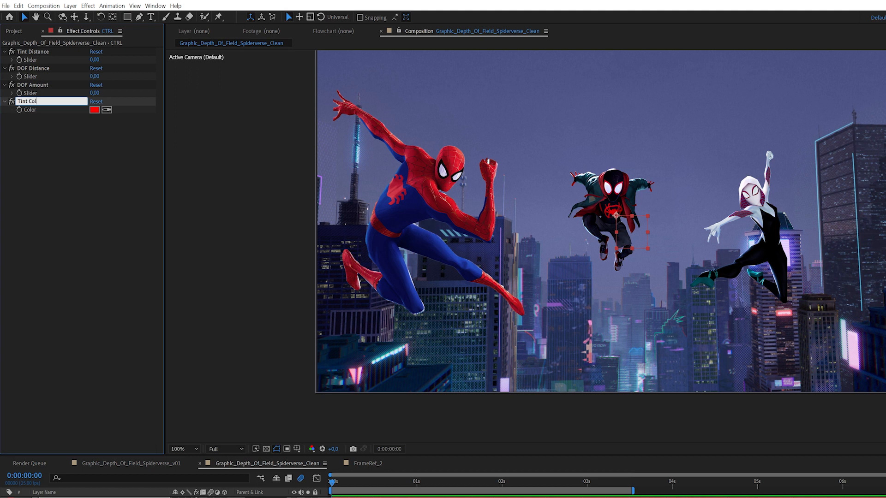
click(32, 85)
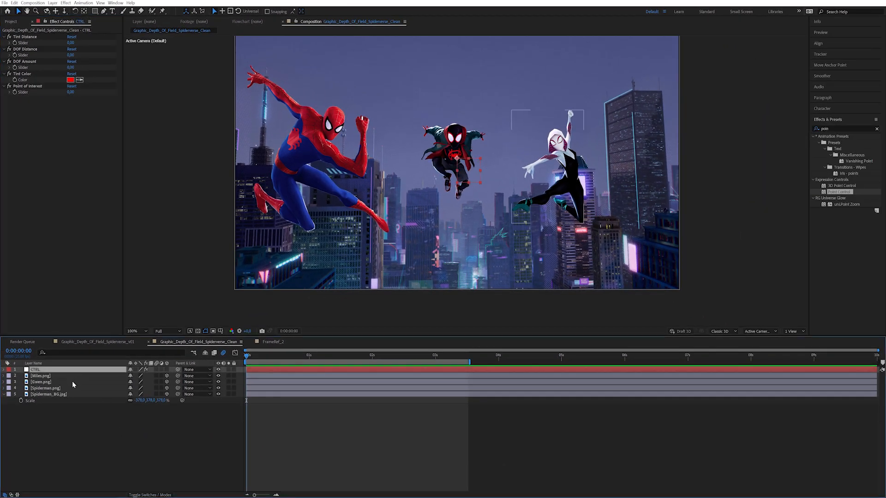
Apply Quick Chromatic Aberration 2 to Miles.png with Red & Green channels and a raised Position offset
click(41, 376)
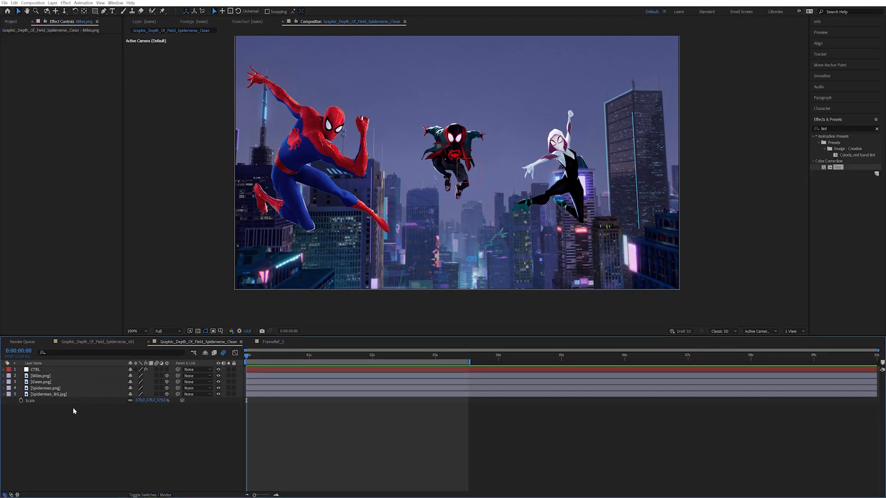
click(42, 375)
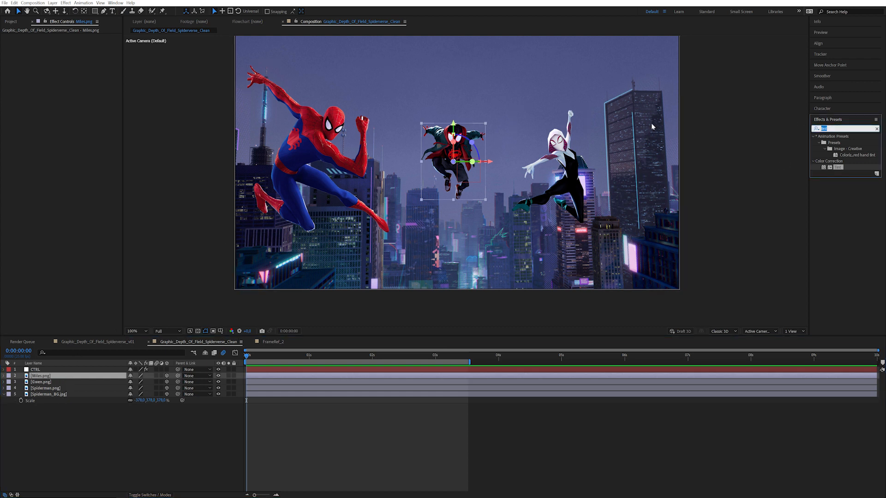
text(quick)
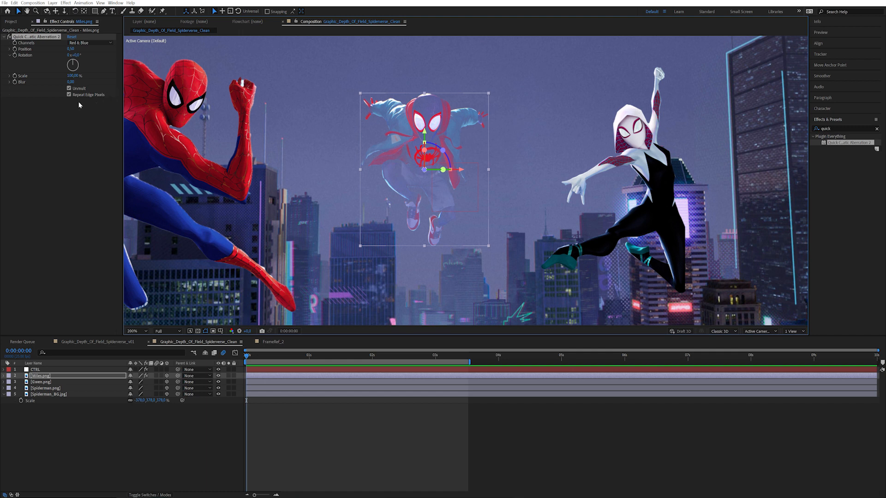
click(70, 89)
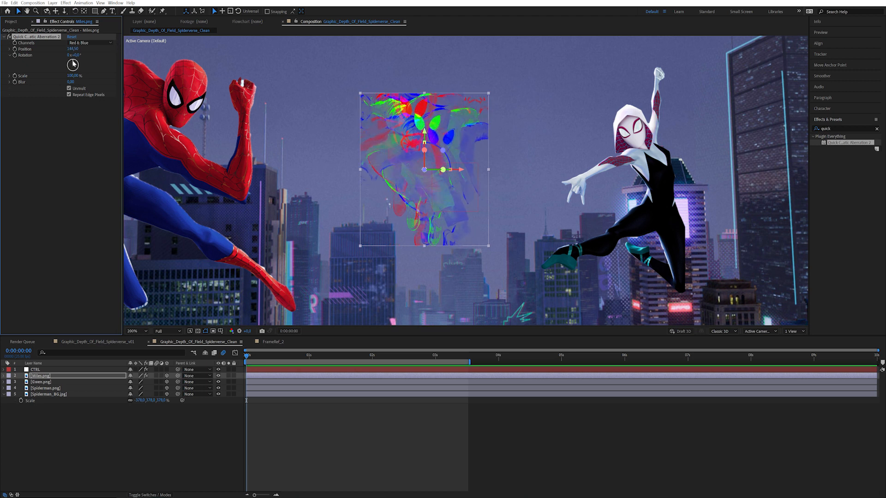
click(90, 44)
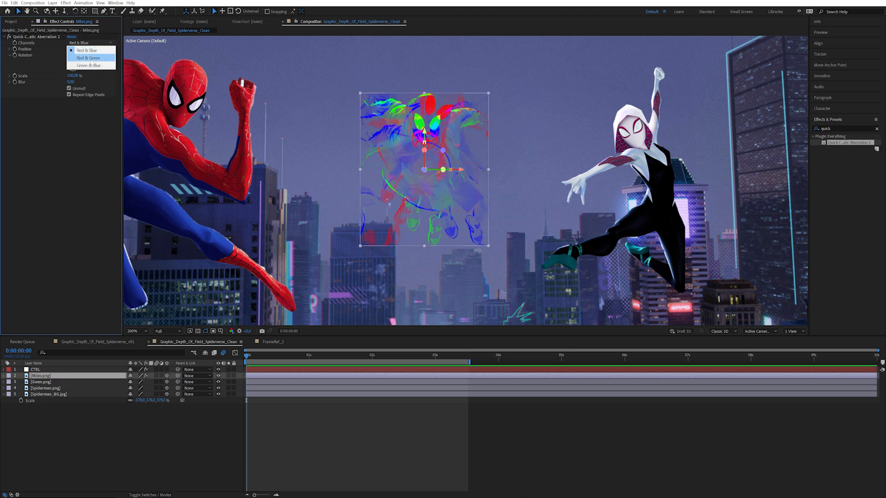
click(89, 57)
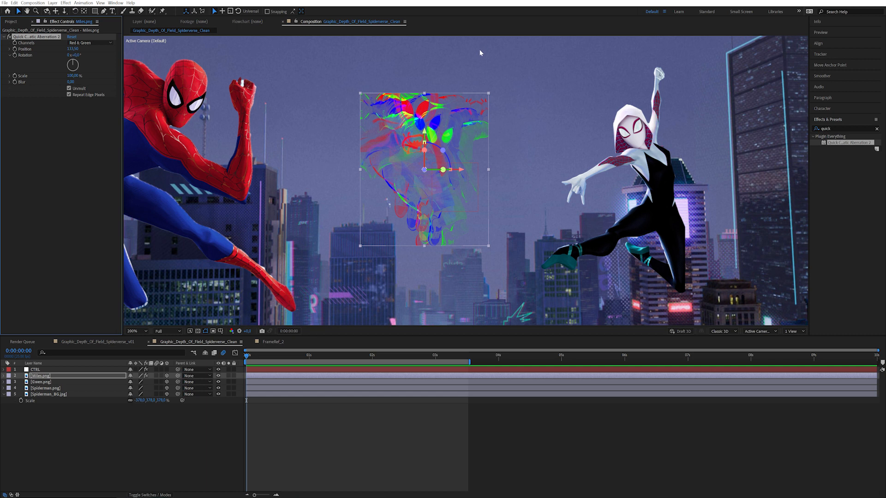
mouse_move(388, 168)
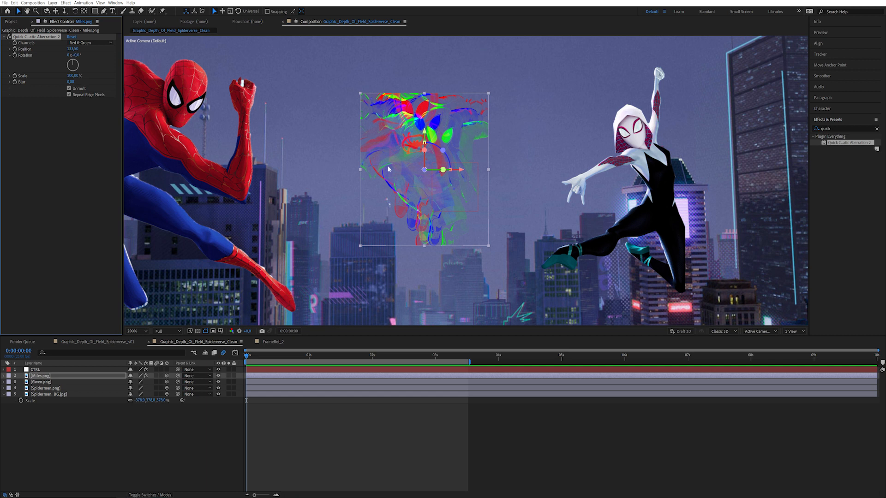
mouse_move(477, 139)
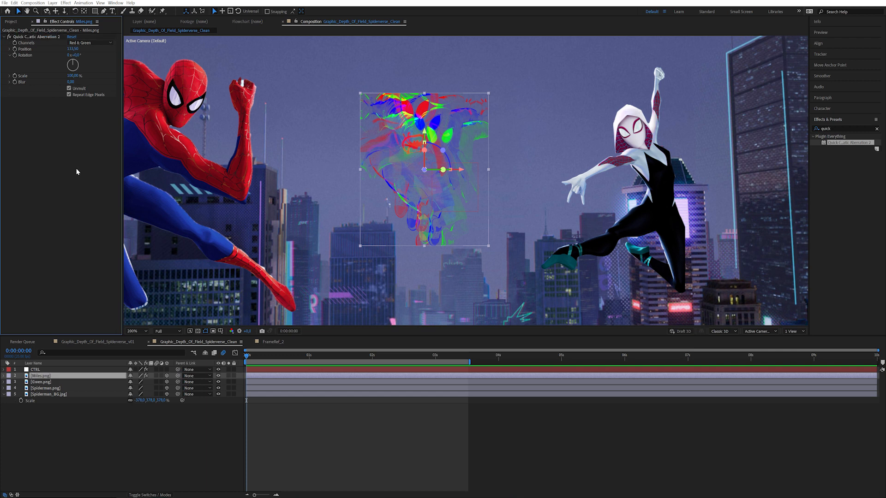
Add a Fill effect above the aberration on Miles and set its colour to light grey AAAAAA
text(fi)
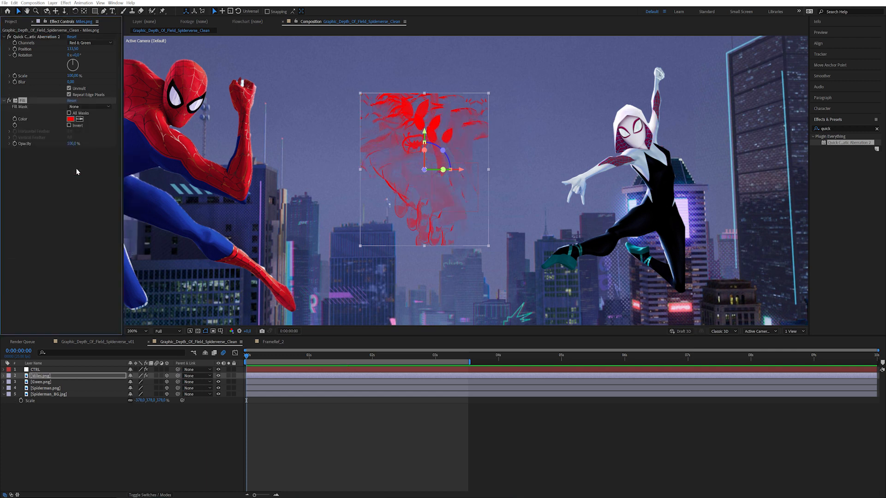
click(69, 61)
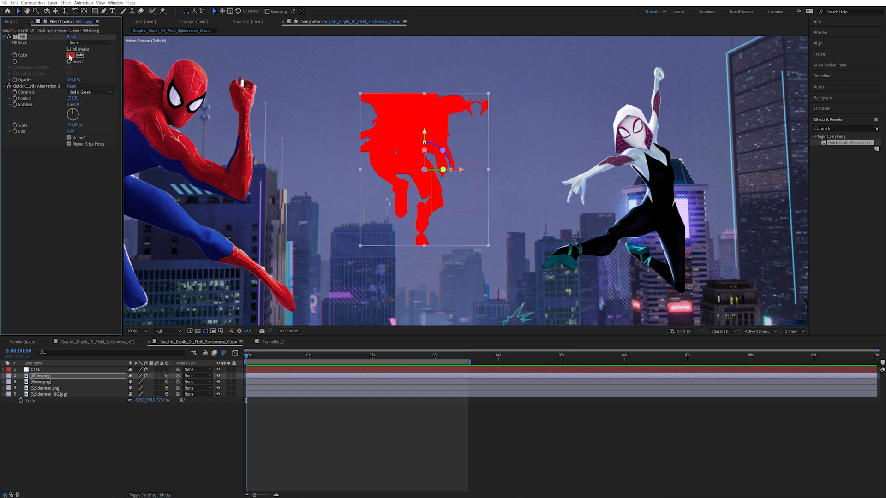
click(72, 54)
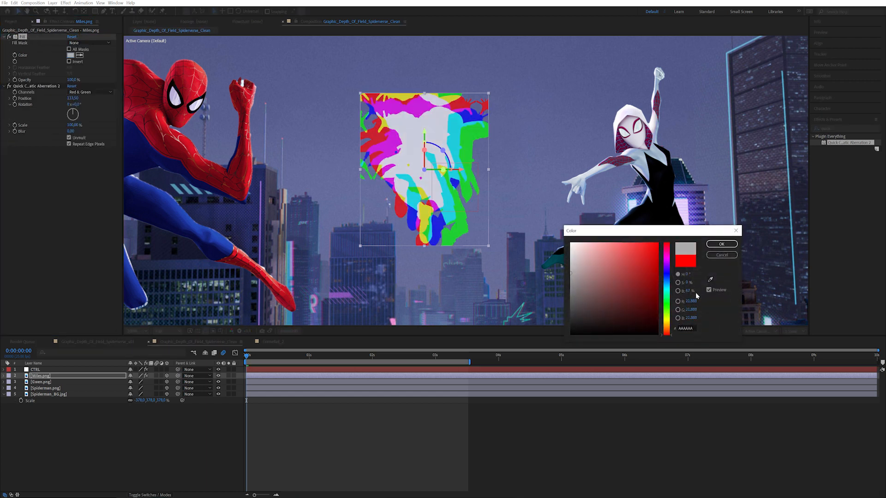
click(722, 244)
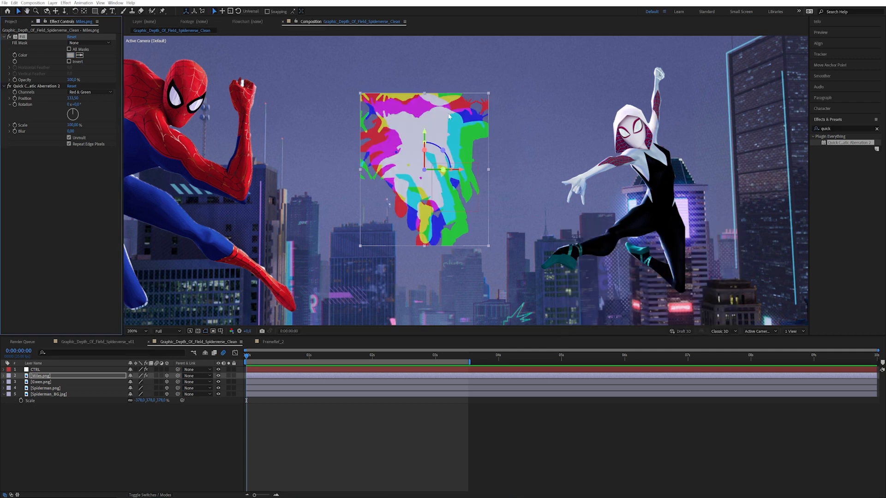
mouse_move(56, 130)
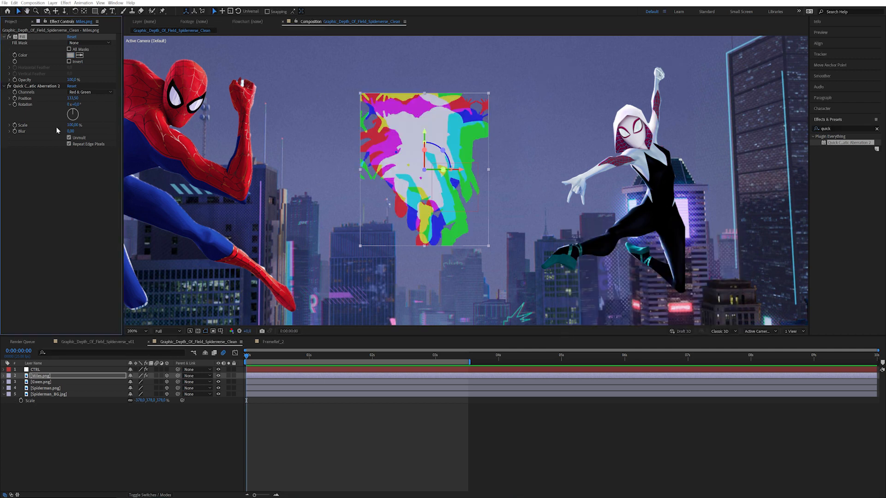
mouse_move(36, 88)
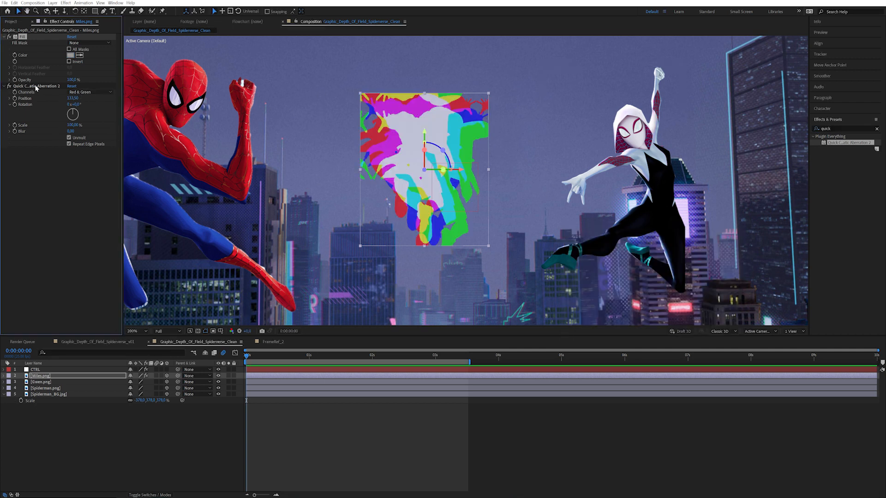
click(35, 85)
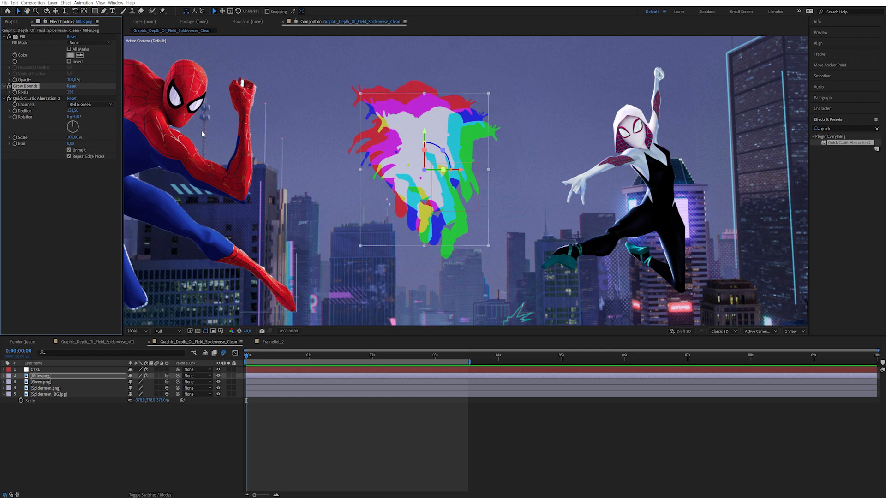
mouse_move(485, 158)
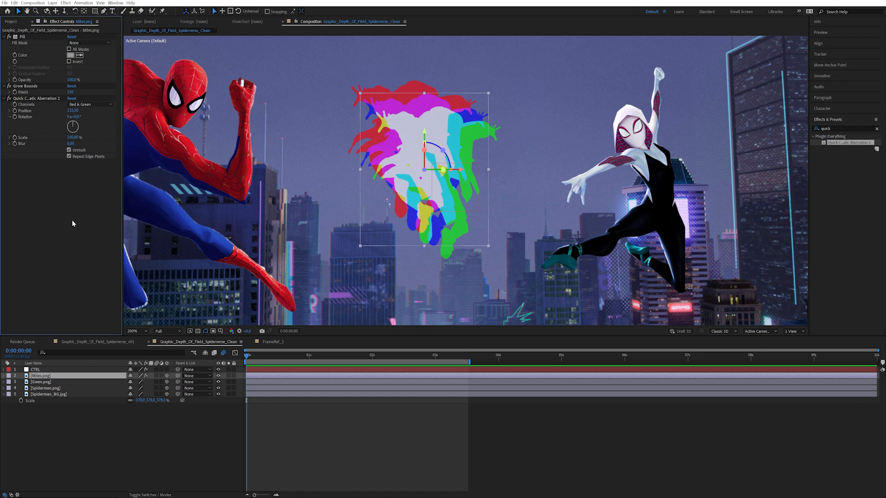
mouse_move(69, 227)
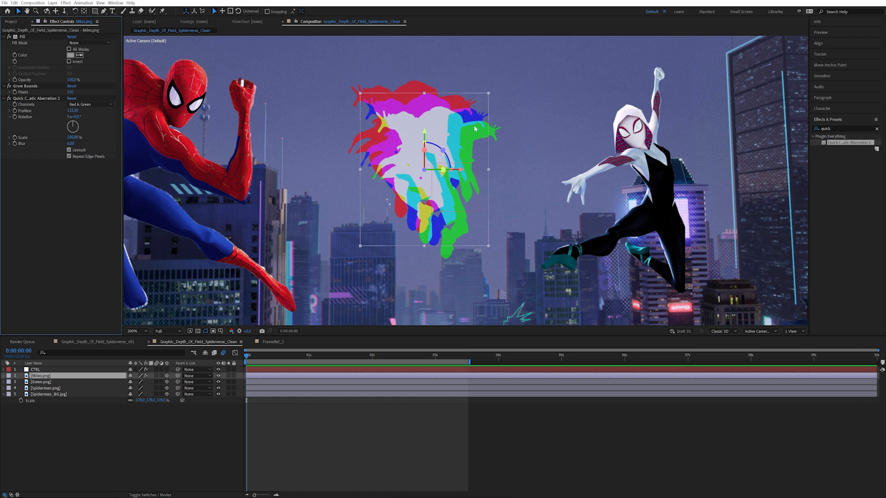
mouse_move(528, 159)
text(hue)
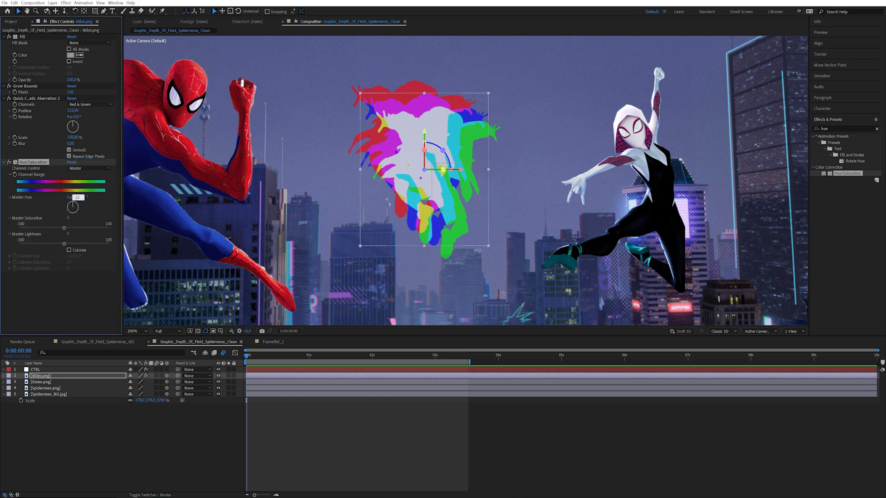
Rotate Master Hue, set Master Saturation to -30, and add CC Composite with RGB Only unchecked
drag(77, 197, 72, 198)
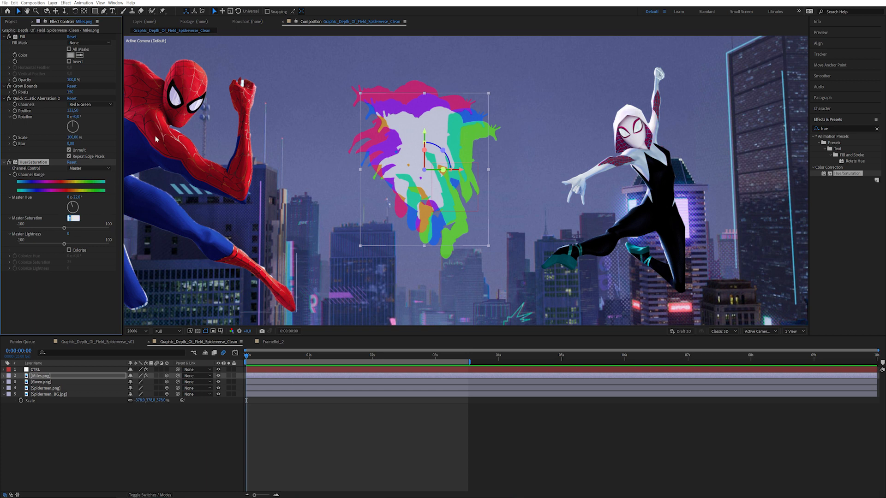
drag(66, 226, 49, 226)
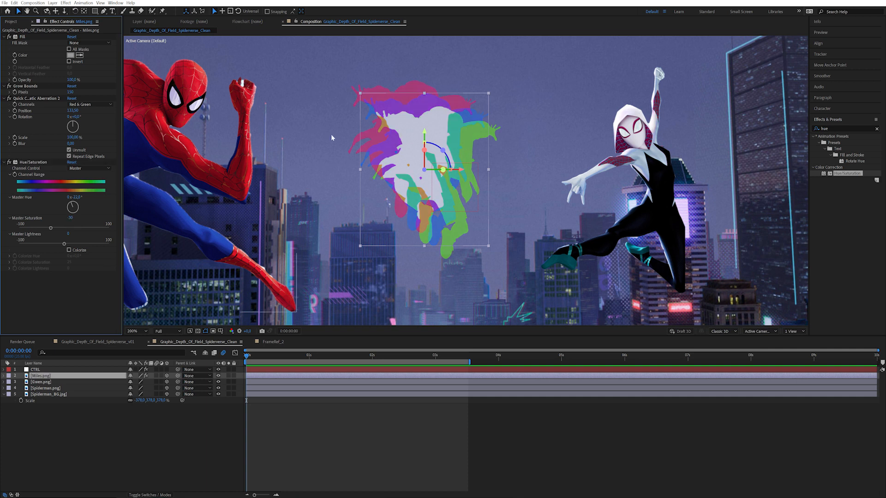
mouse_move(467, 102)
text(cc comp)
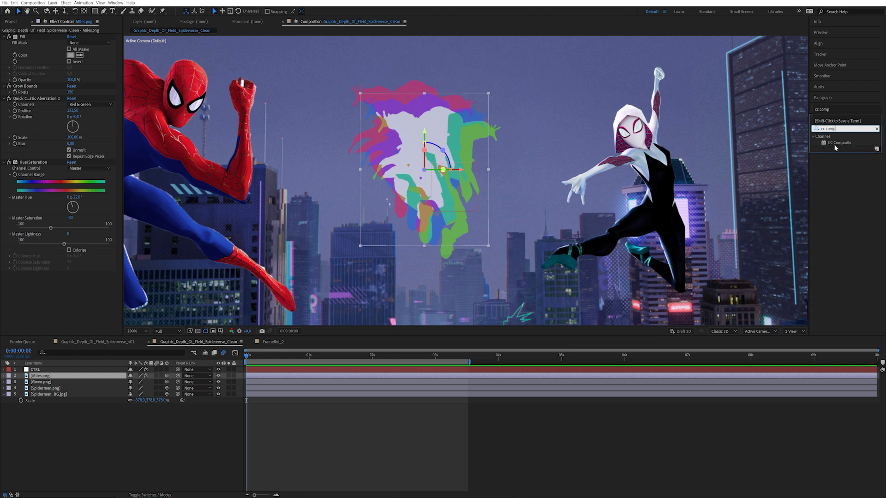
double_click(838, 142)
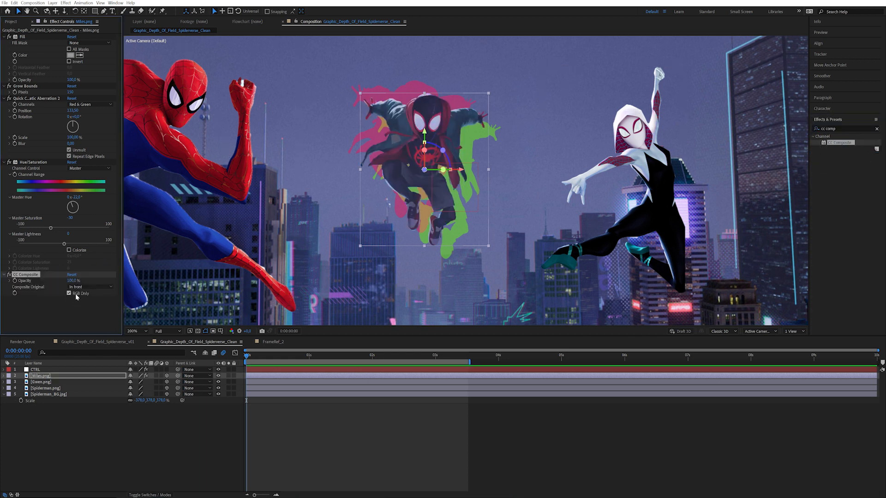
click(69, 293)
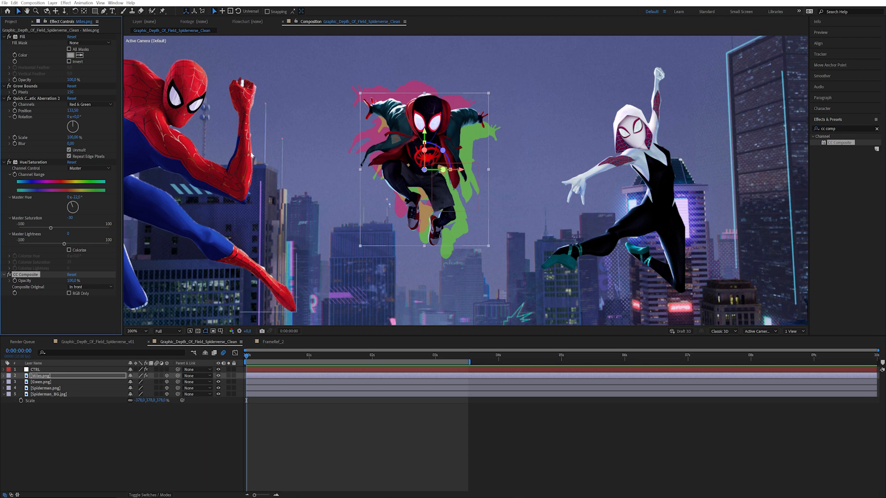
mouse_move(126, 302)
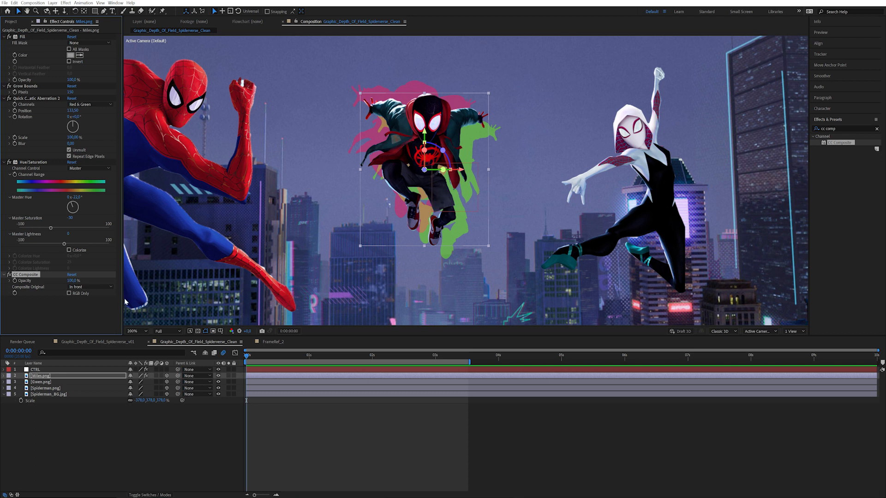
mouse_move(9, 308)
text(tint)
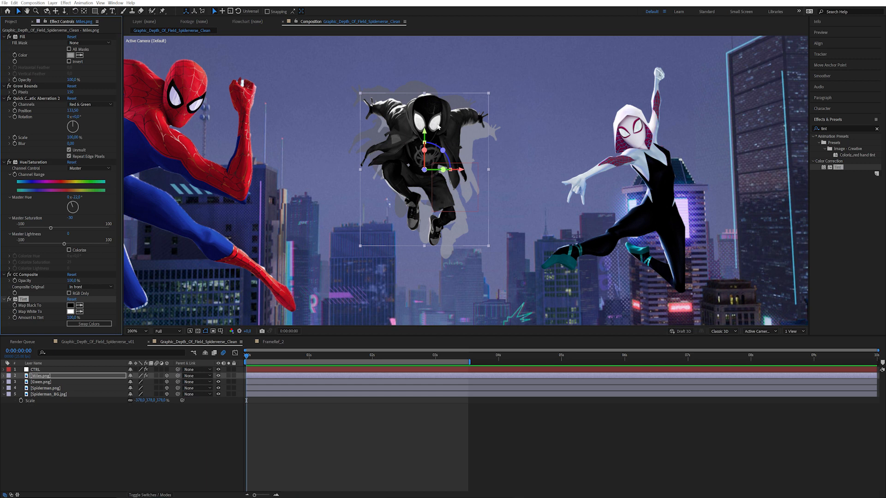
mouse_move(436, 109)
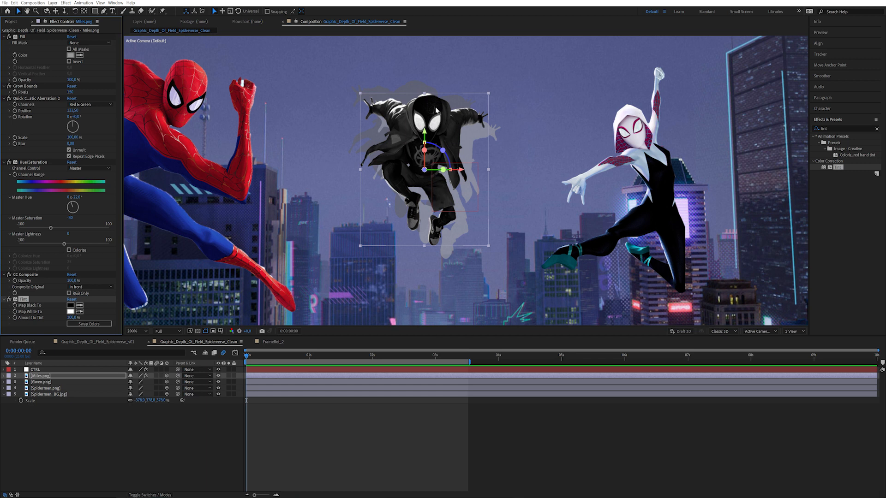
mouse_move(435, 144)
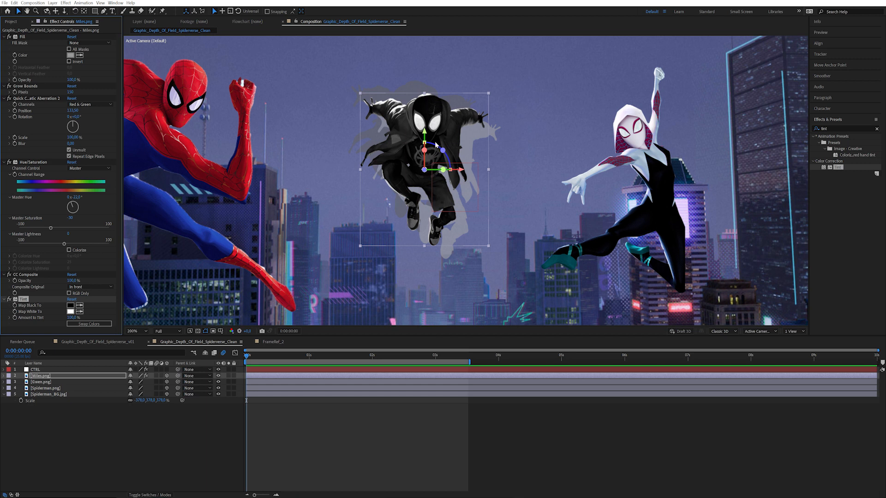
mouse_move(434, 248)
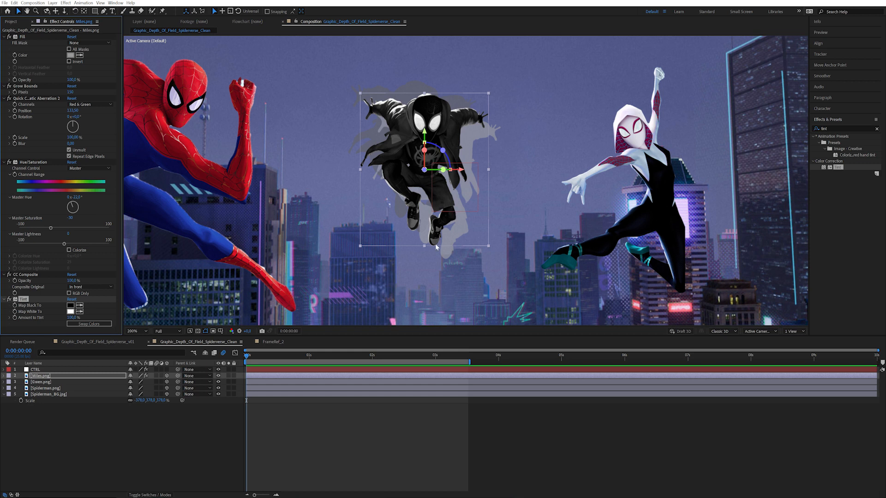
Reveal the CTRL layer's slider and colour control values in the timeline
click(36, 369)
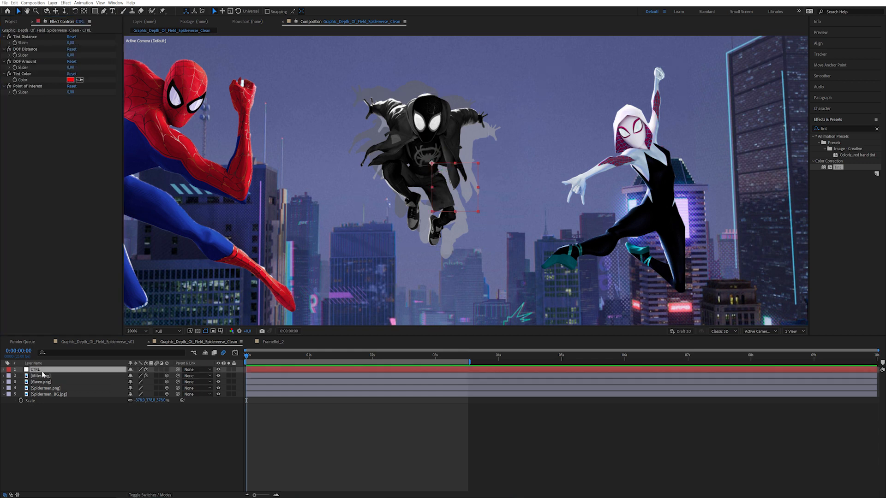
click(4, 369)
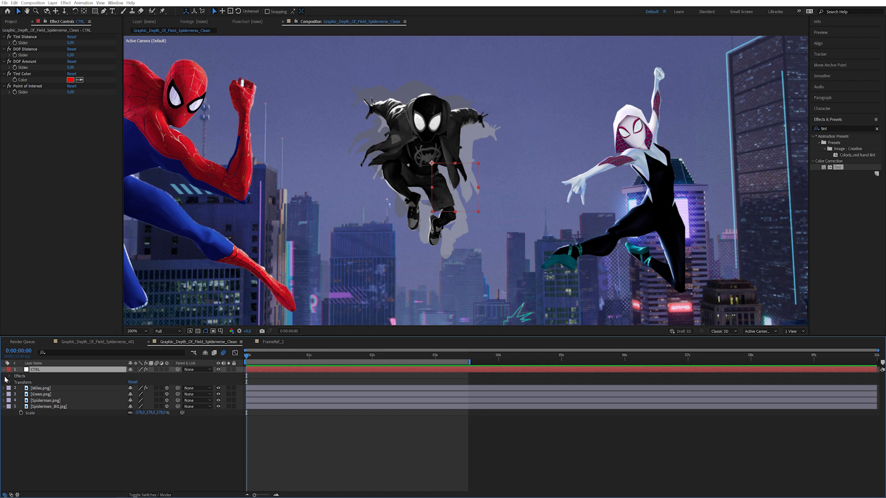
click(9, 377)
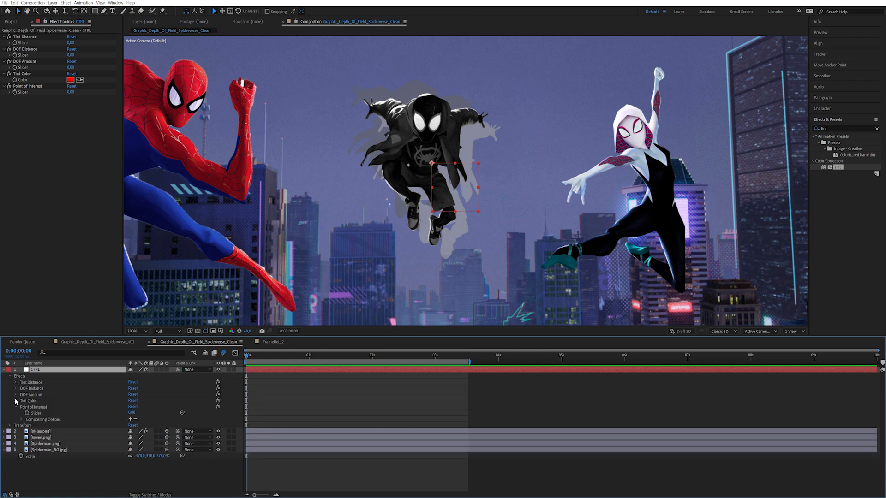
click(9, 369)
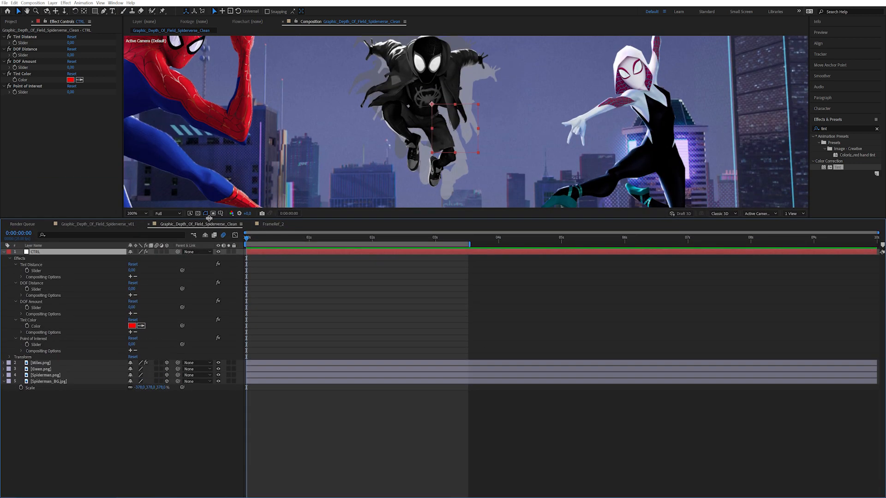
Expose Miles's Tint effect and pick-whip Map Black To and Map White To to CTRL's Tint Color
click(40, 362)
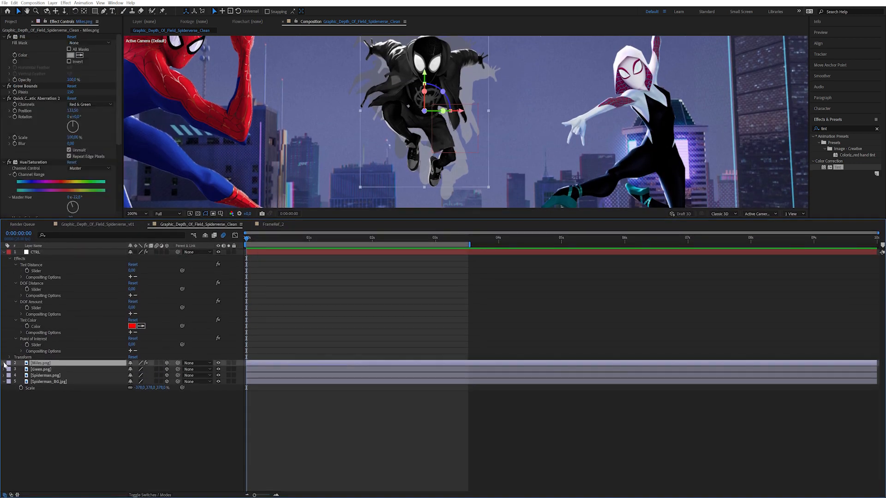
click(9, 363)
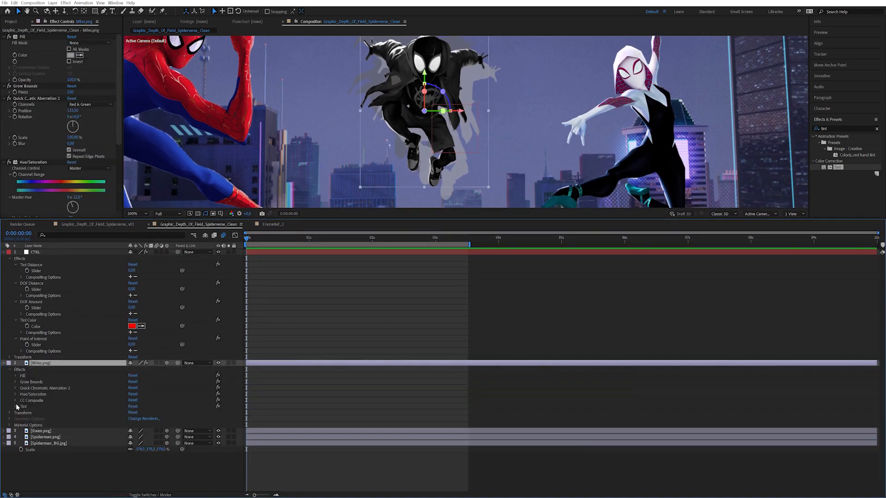
click(15, 376)
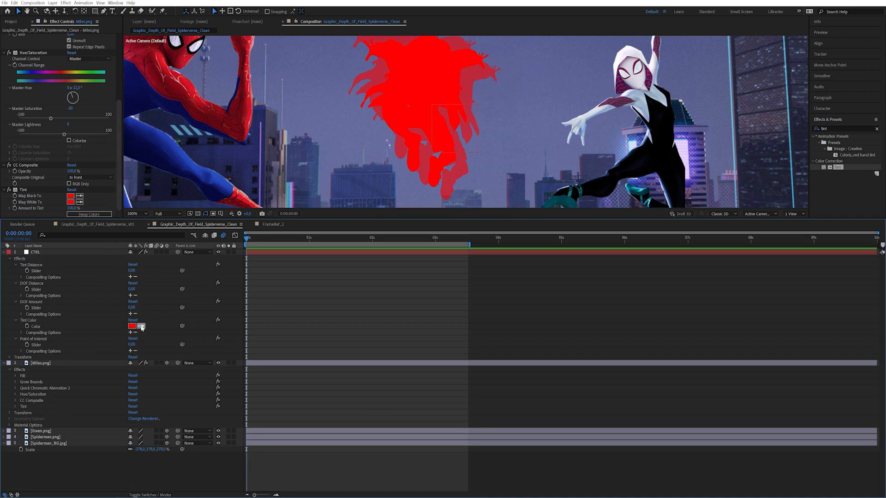
click(31, 251)
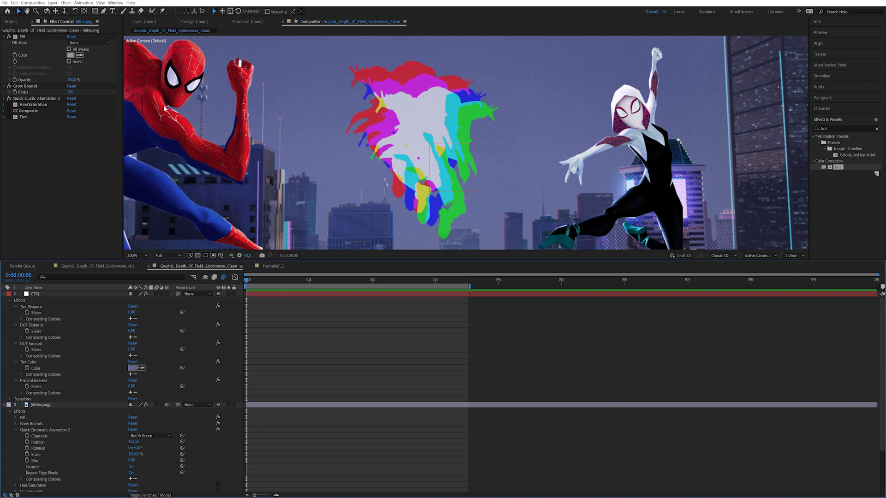
Create Camera 1 with default settings, then add a null object to the composition
click(32, 3)
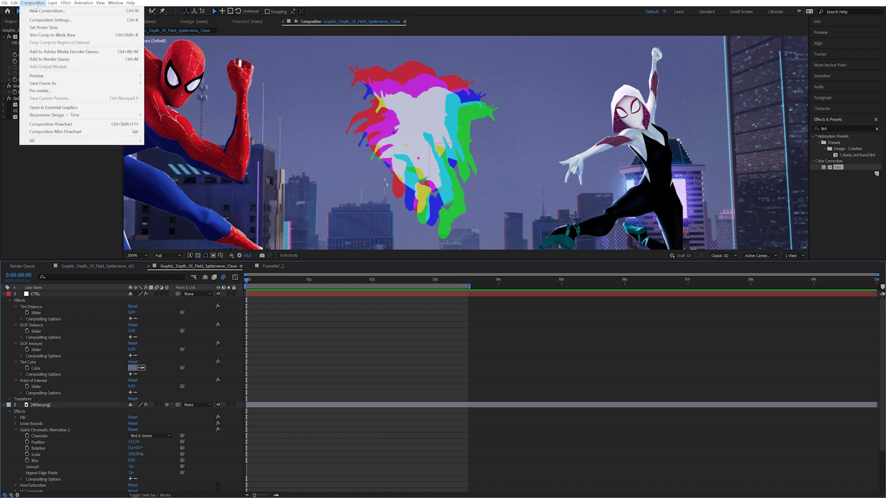
click(53, 3)
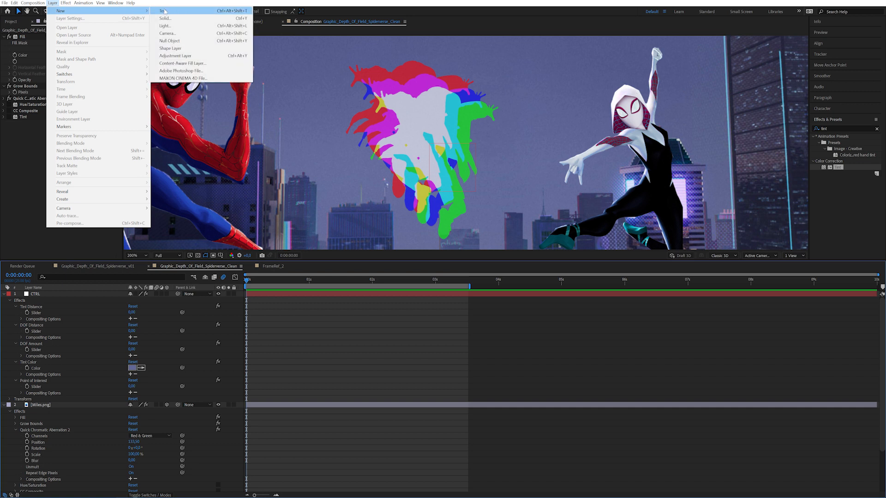
click(167, 34)
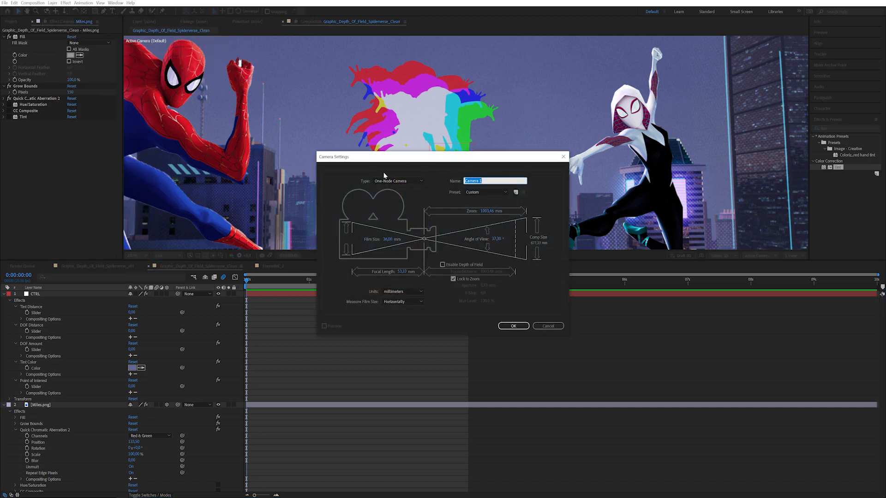
click(512, 326)
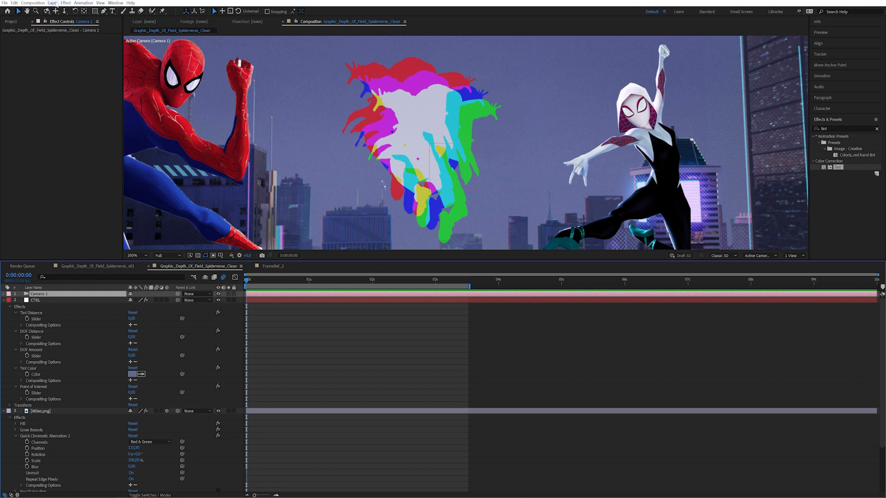
click(52, 3)
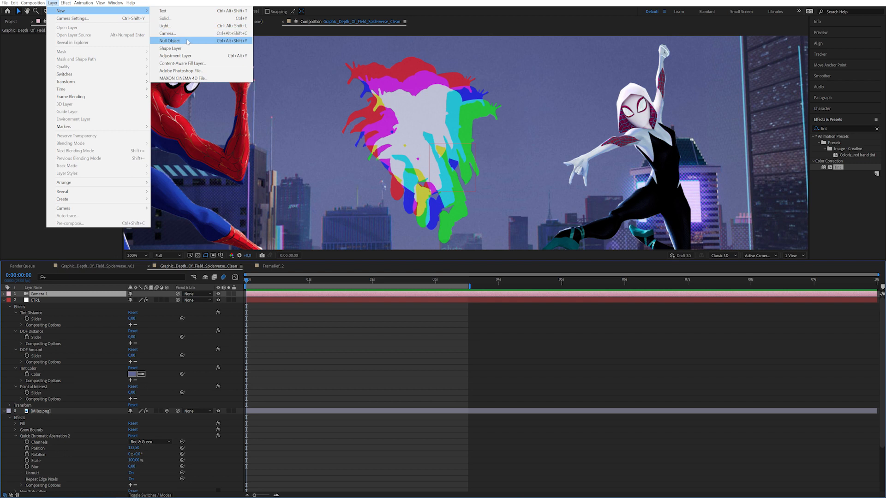
click(168, 39)
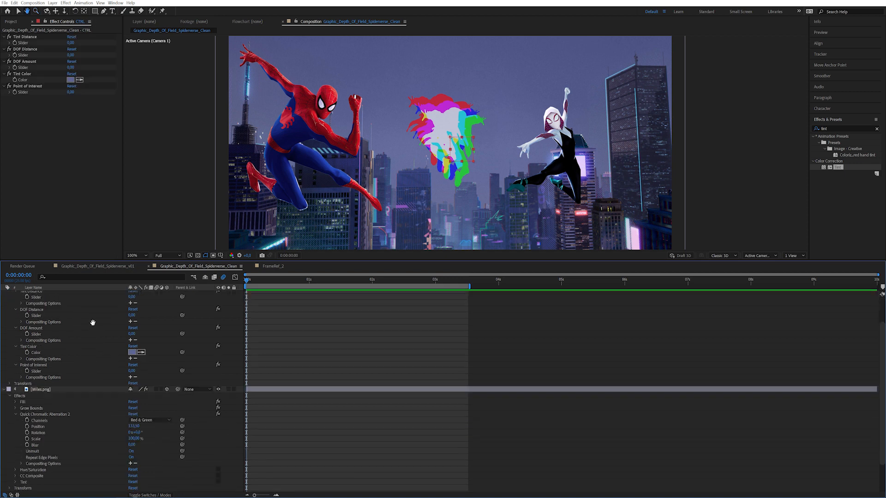
Start a Position expression computing distance as Math.abs of the CAM_CTRL camera offset
click(41, 313)
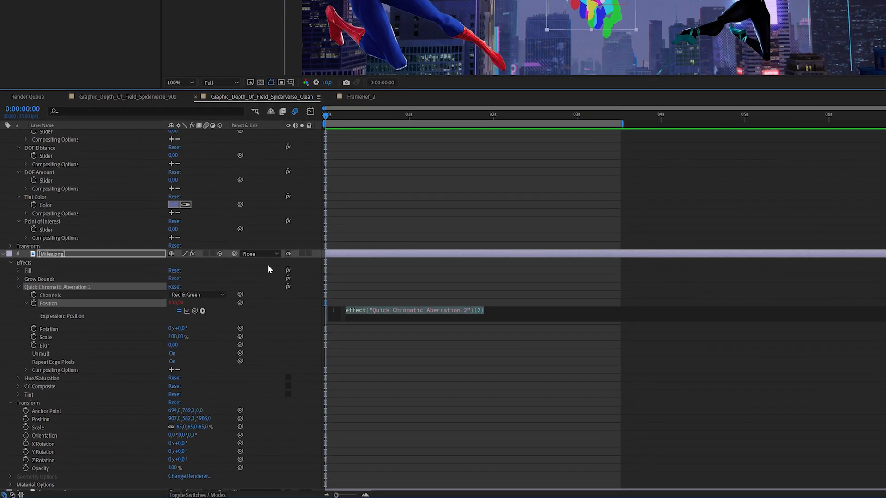
text(valZ =)
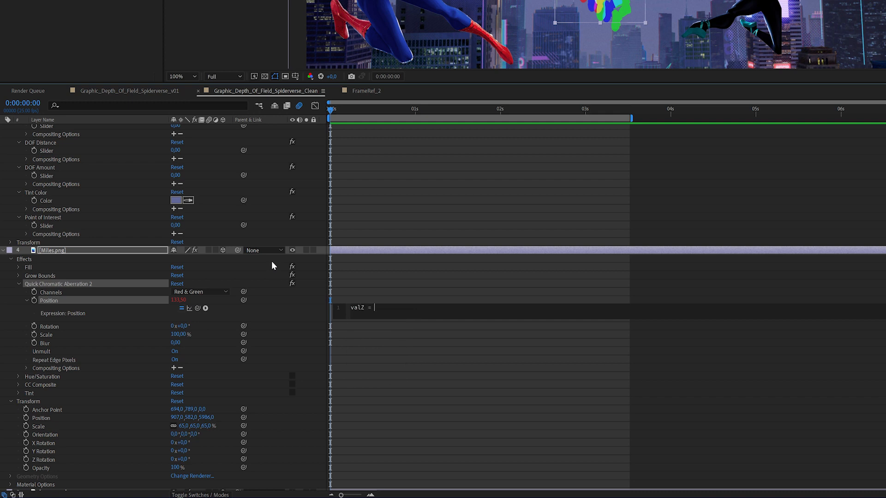
text(;)
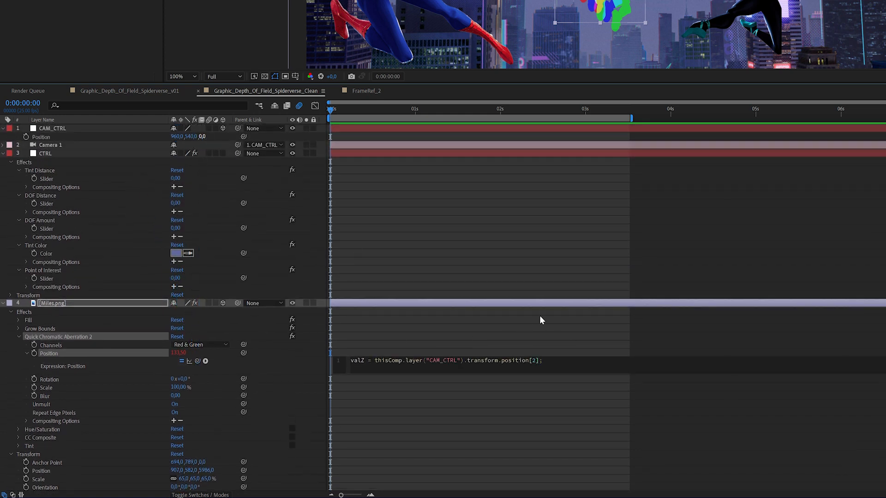
text(- transform.position[2)
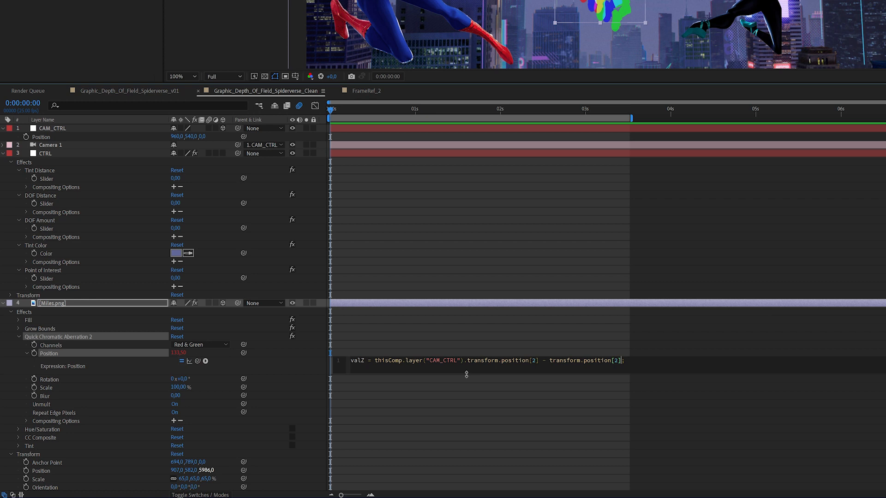
text(+)
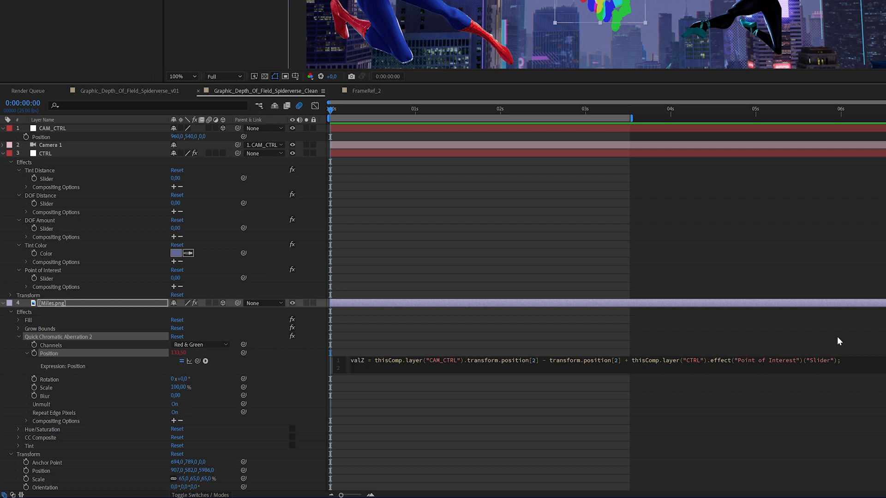
text(dista)
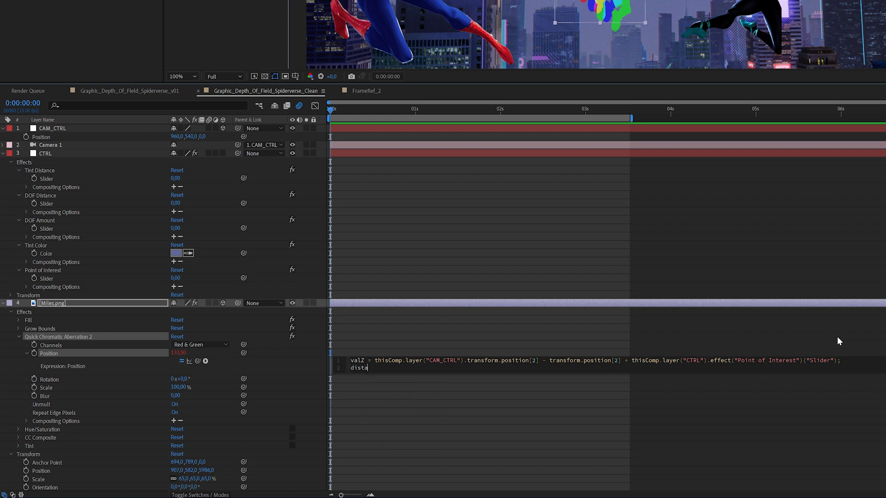
text(nce =)
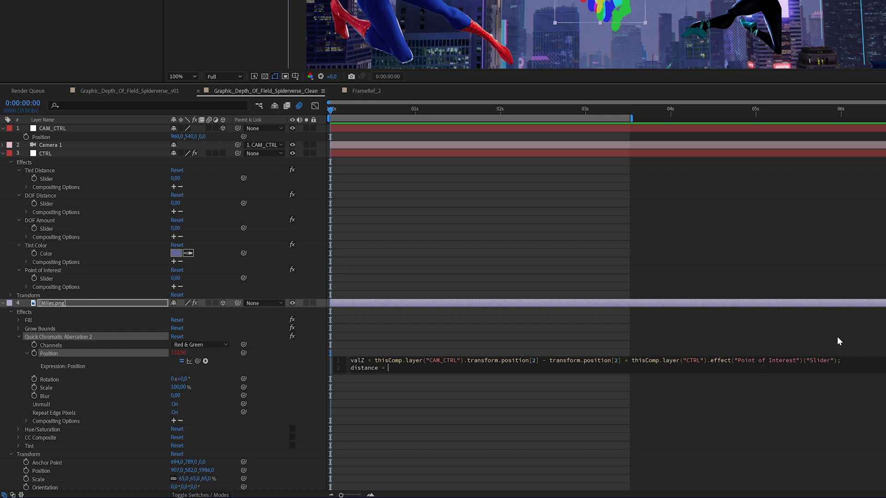
text(M)
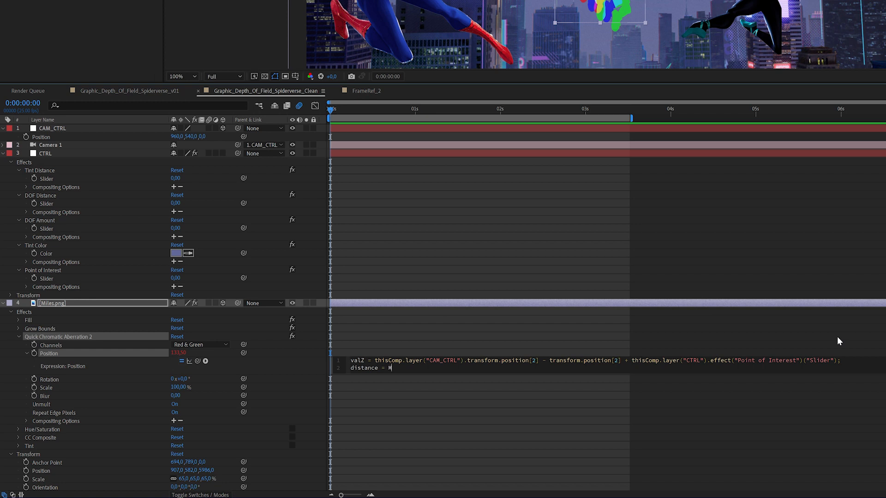
text(ath.a)
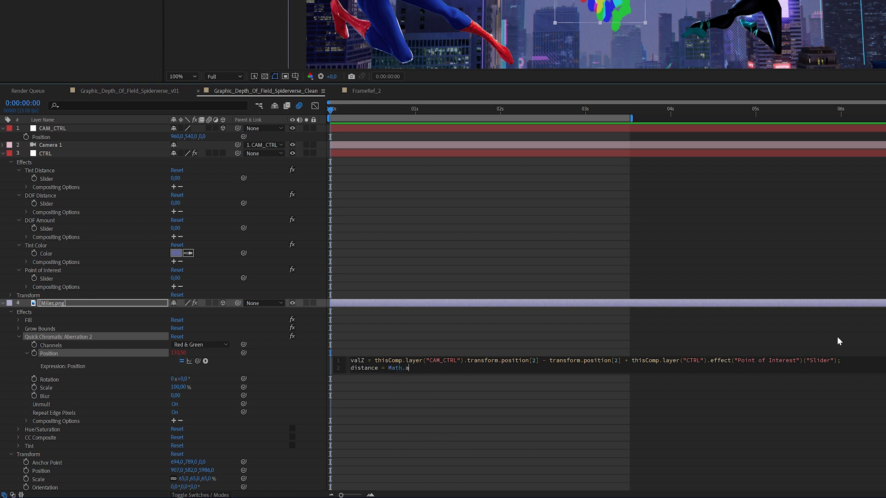
text(bs())
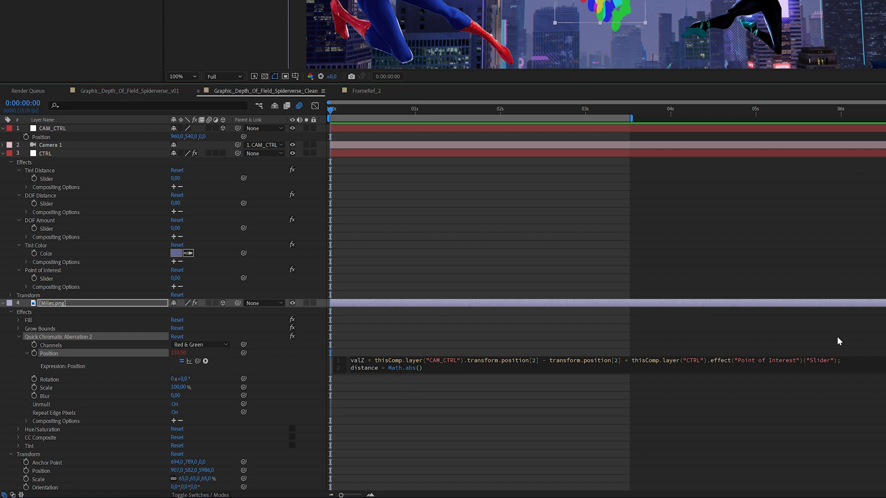
text(valZ)
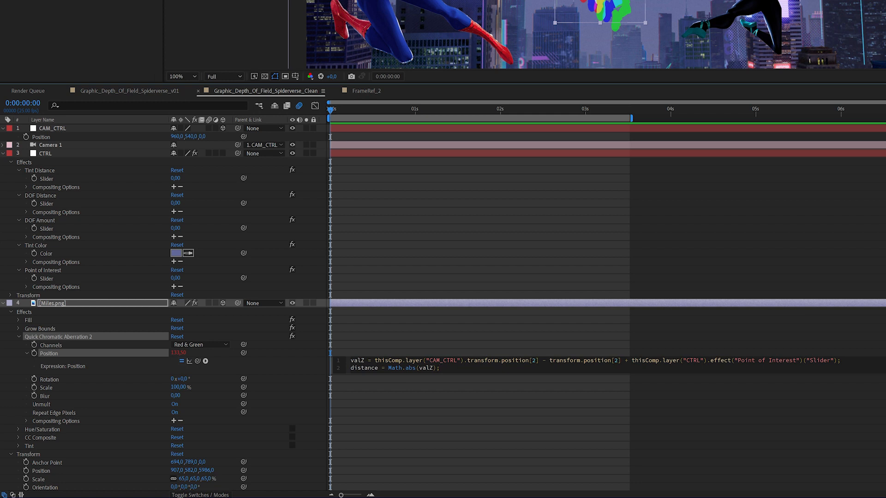
double_click(425, 368)
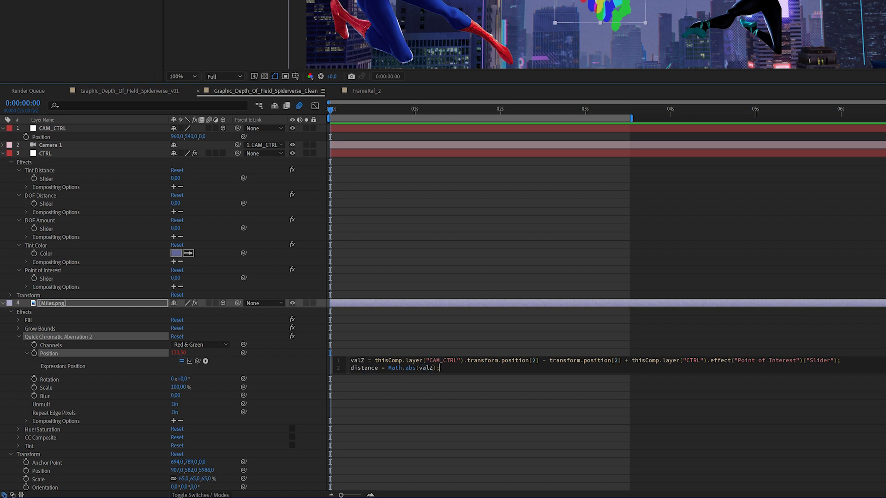
double_click(426, 368)
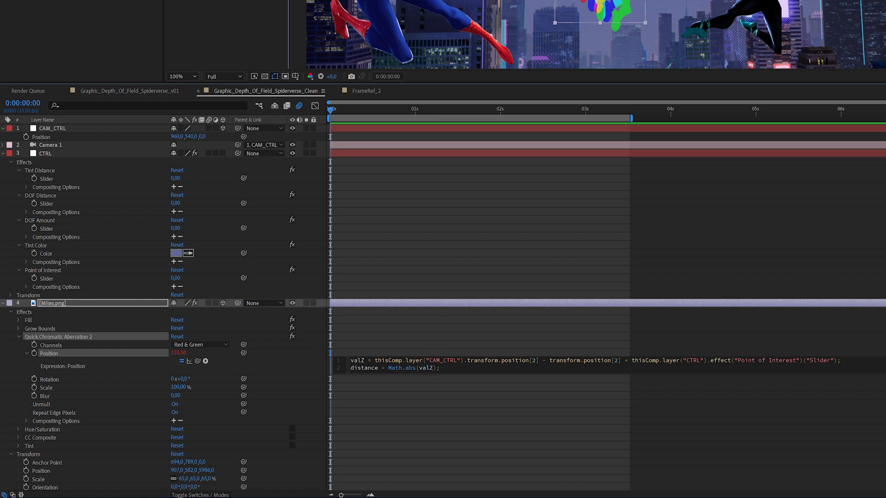
mouse_move(452, 354)
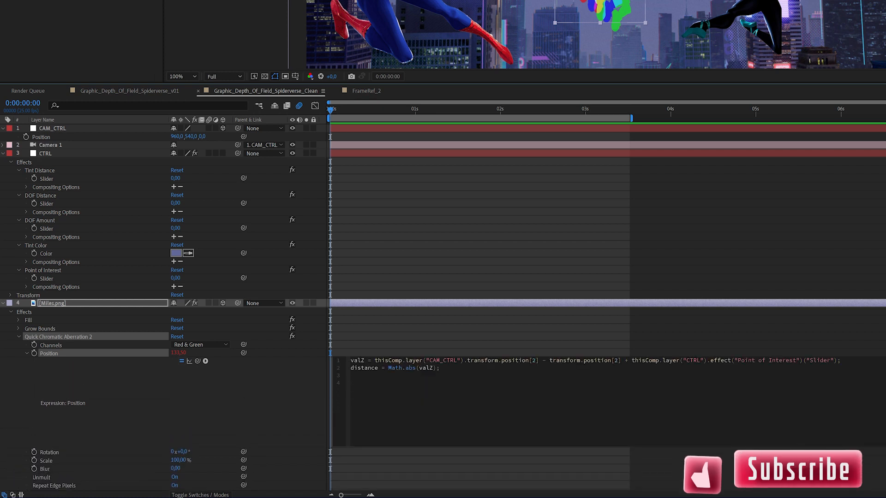
Finish with linear() mapping distance through CTRL's DOF Distance to 0–DOF Amount slider output
text(line)
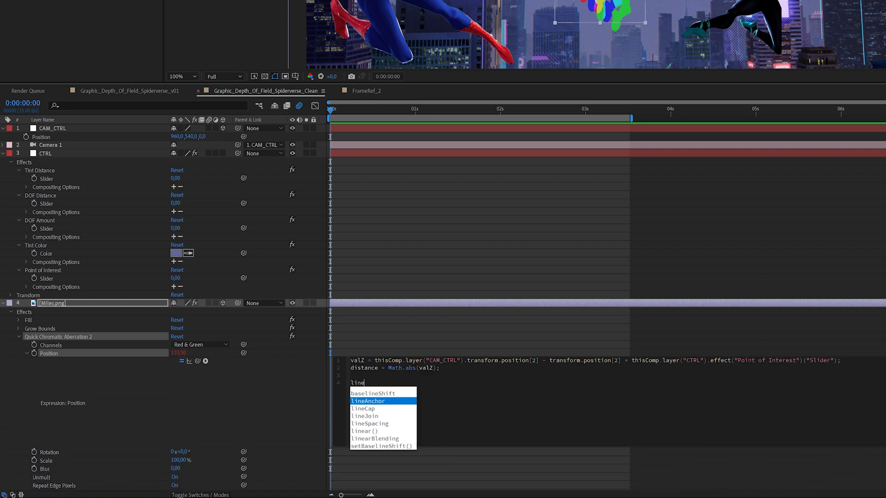
text(ar(distance)
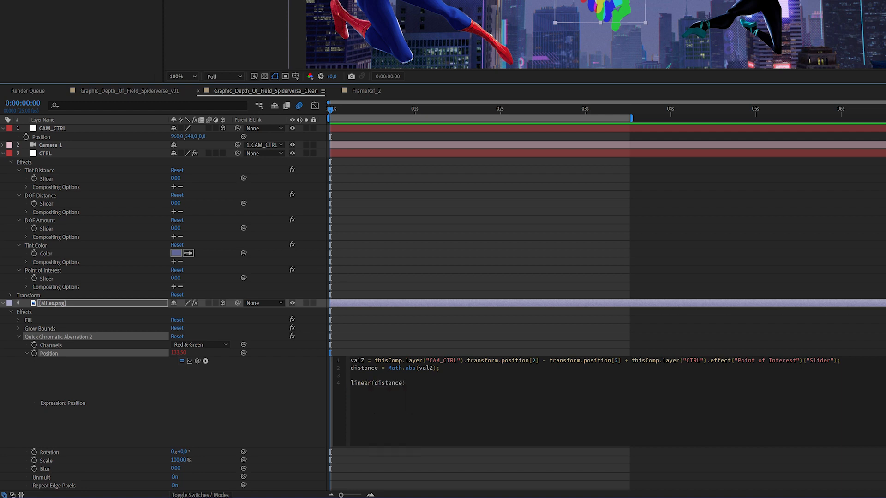
text(, 0)
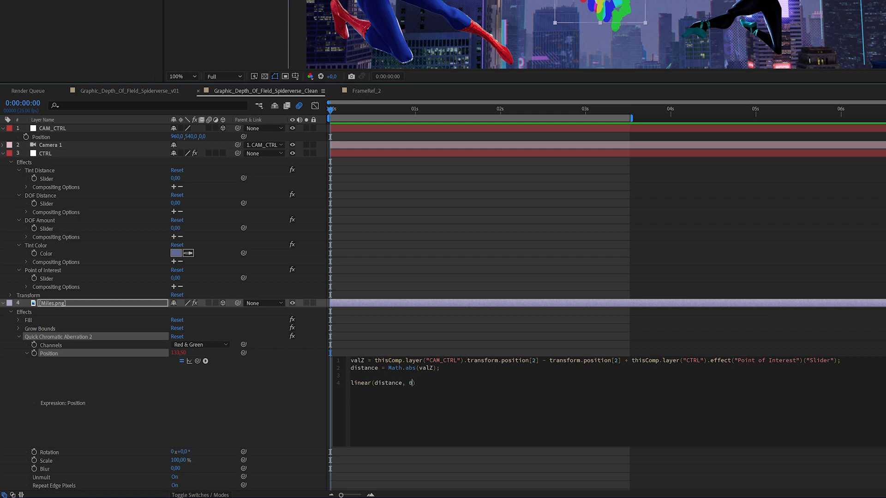
text(, thisComp.layer("CTRL)
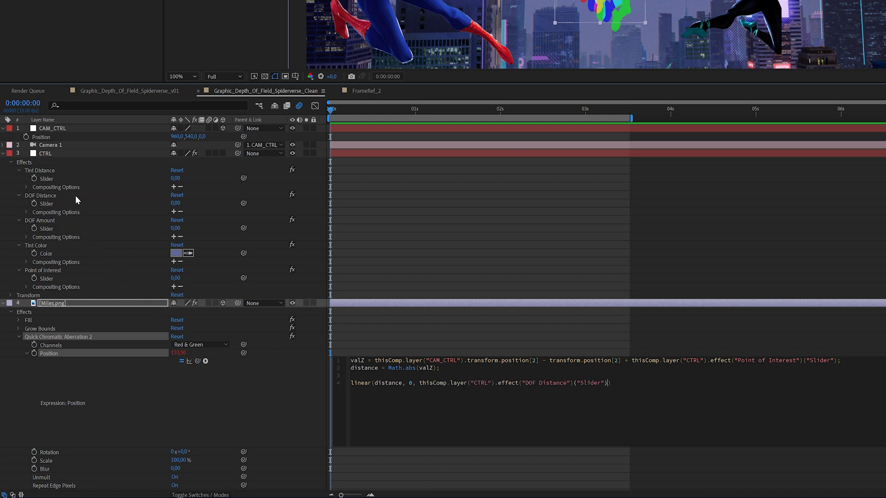
text(,)
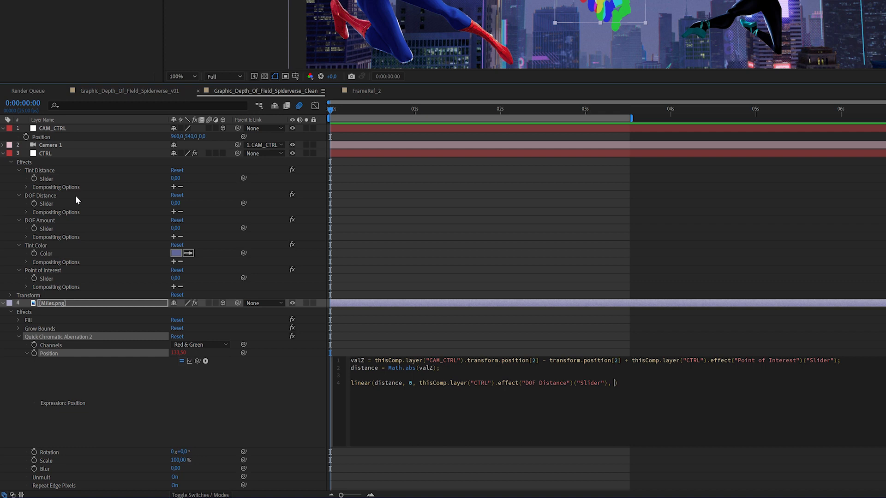
text(0,)
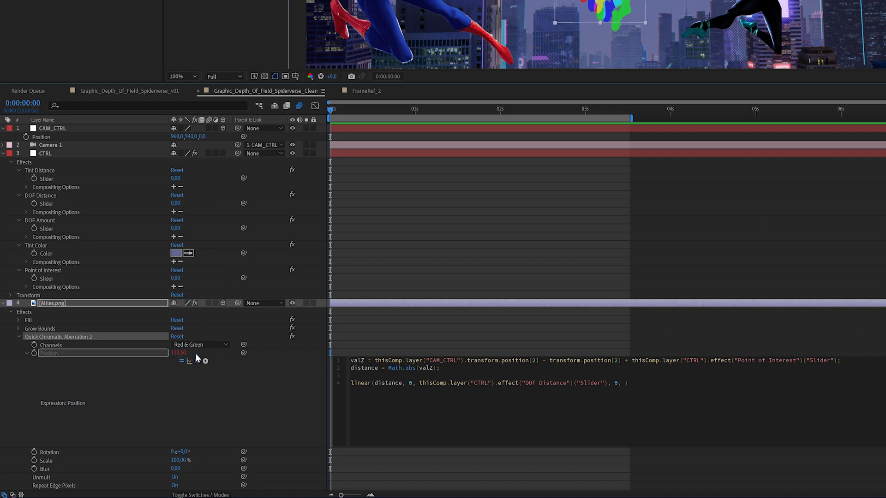
text(thisComp.layer("CTRL").effect("DOF Amount")("Slider")))
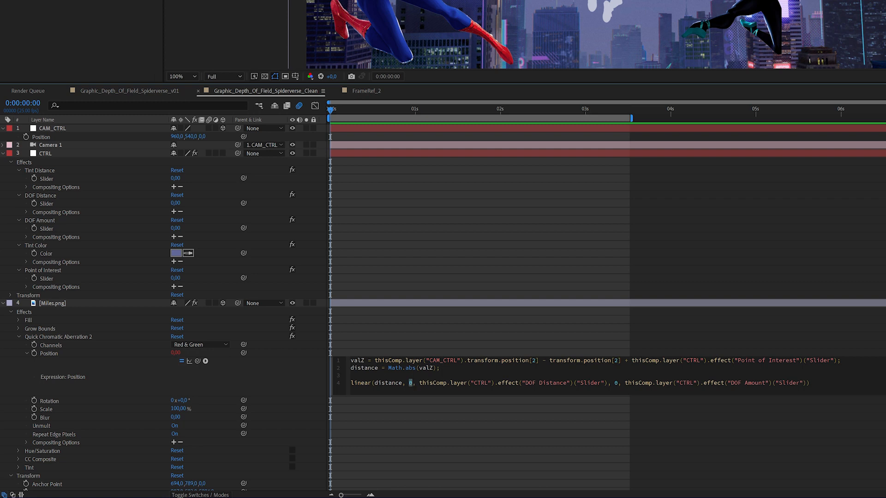
double_click(511, 383)
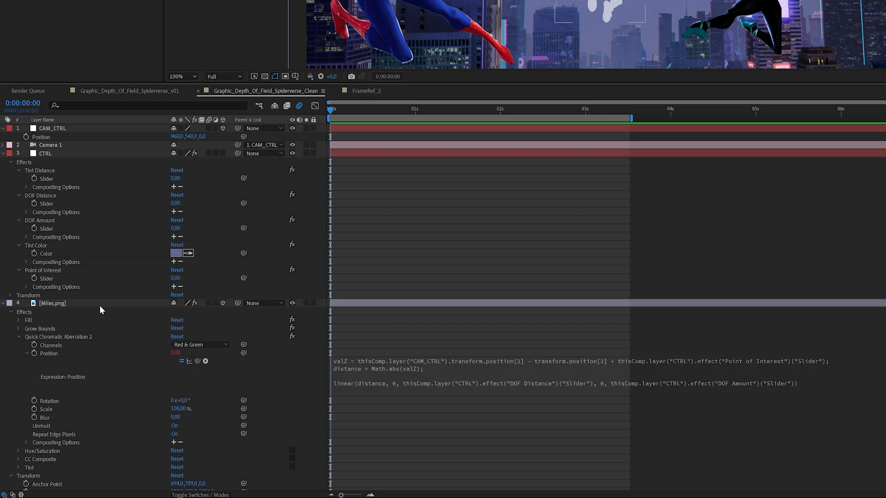
Reset CAM_CTRL's Z position to its starting depth and select the CTRL layer's sliders
click(52, 303)
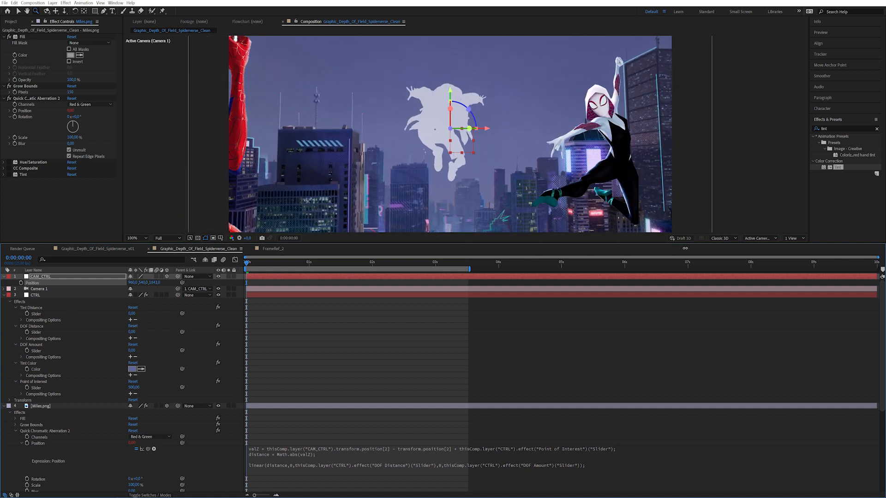
click(35, 294)
text(50)
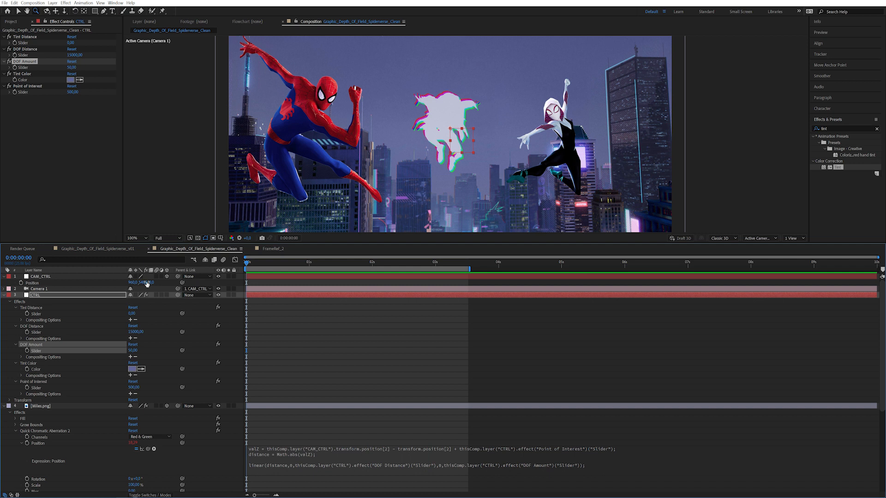
click(40, 276)
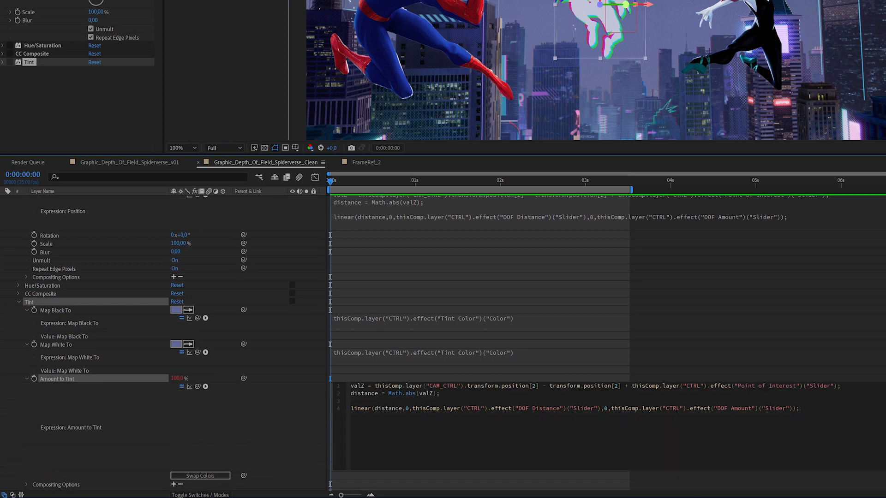
Replace DOF Distance with Tint Distance in the Amount to Tint expression, outputting 0 to 100
double_click(549, 409)
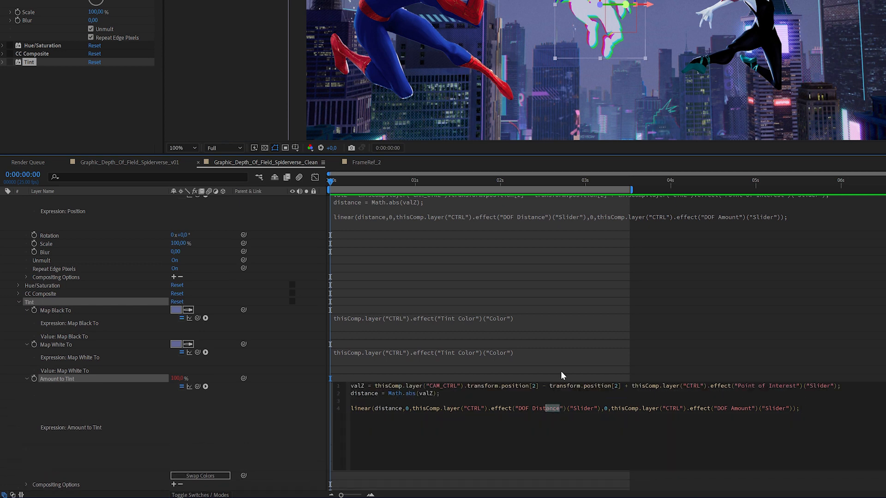
double_click(540, 408)
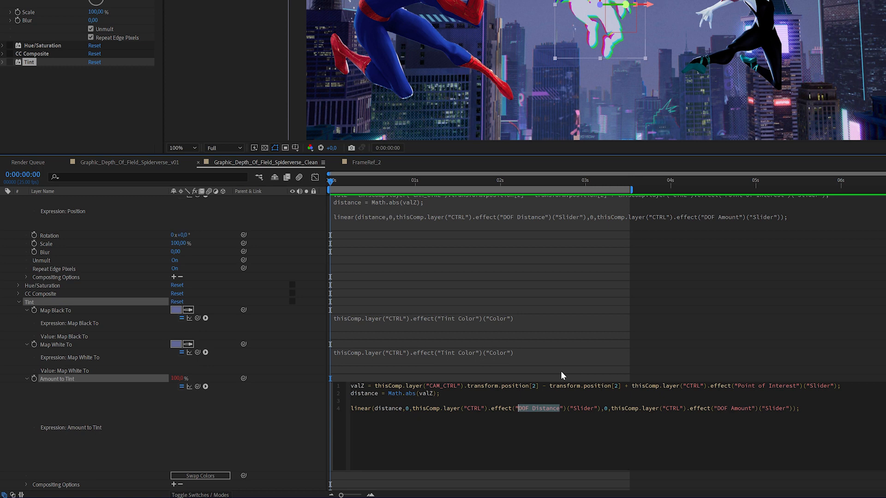
text(Tint)
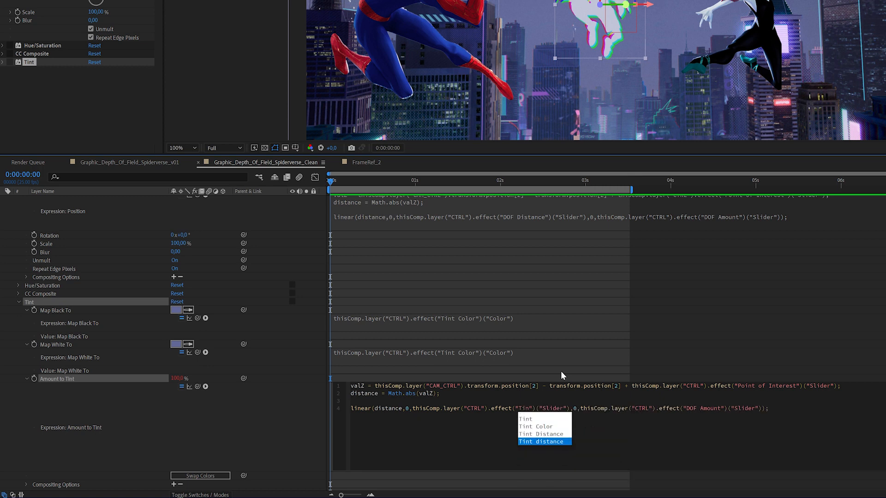
click(542, 441)
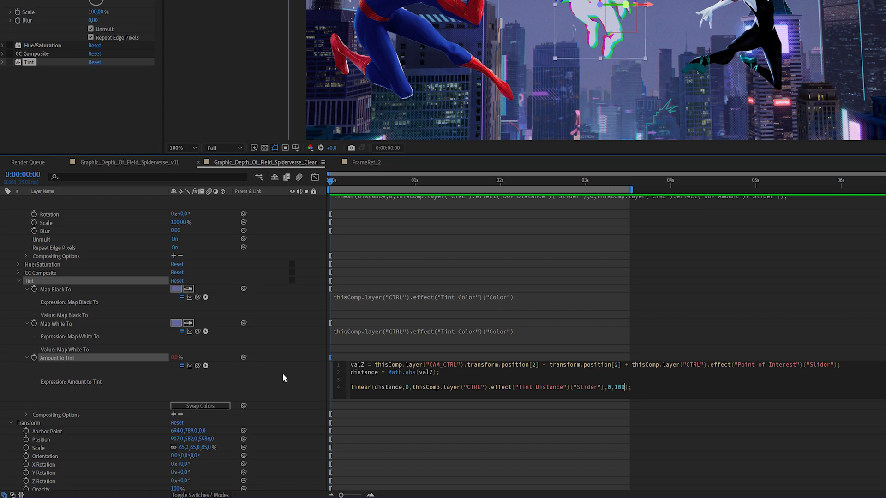
mouse_move(293, 354)
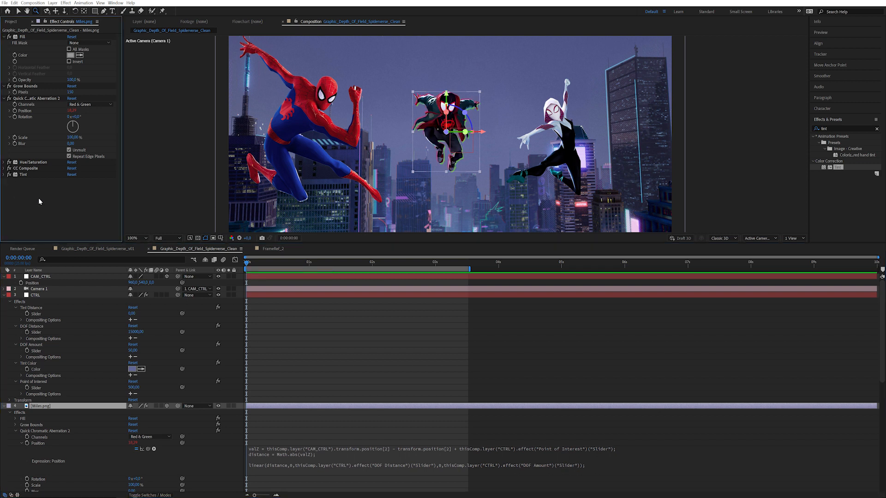
mouse_move(99, 309)
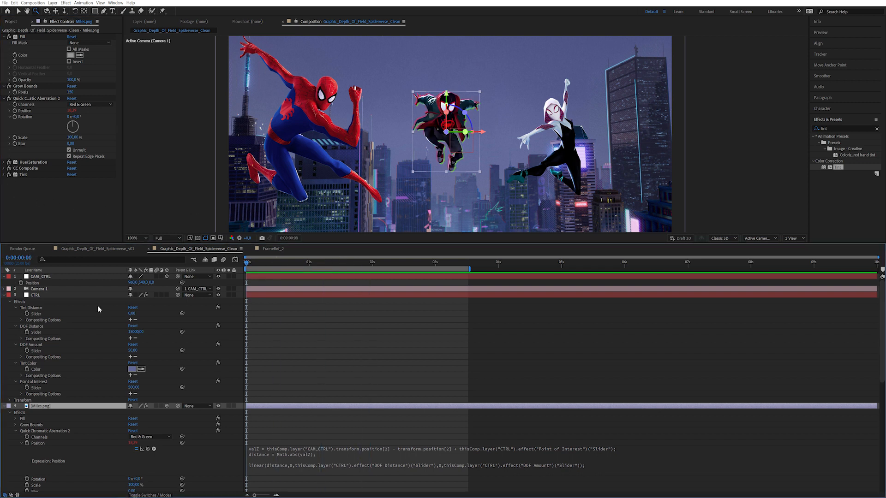
Raise CTRL's Tint Distance to 15000 and duplicate the slider as a new Tint Amount control
click(5, 174)
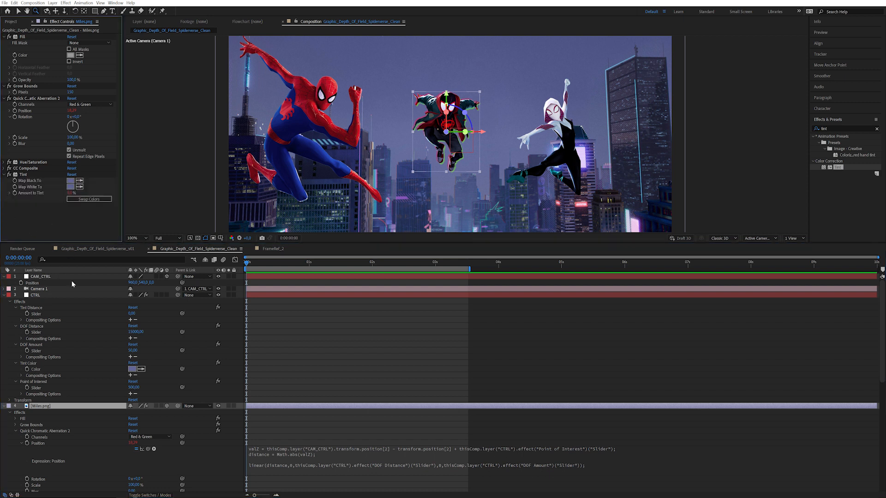
click(35, 295)
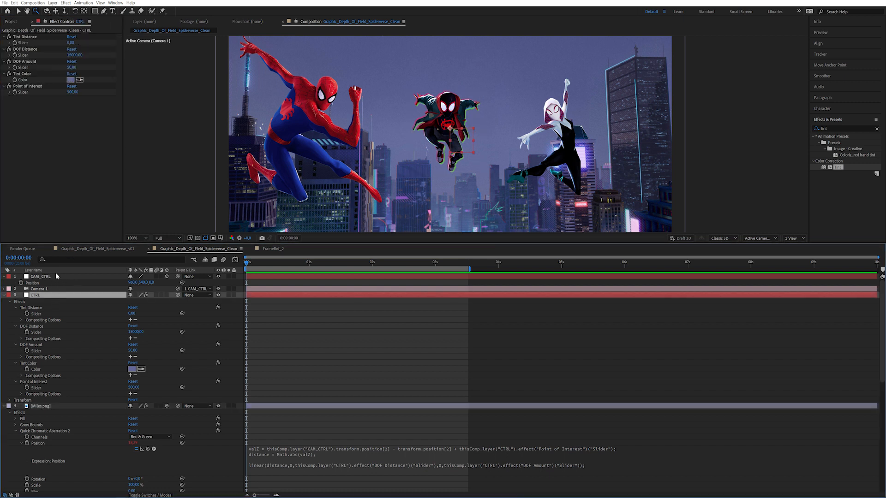
click(72, 42)
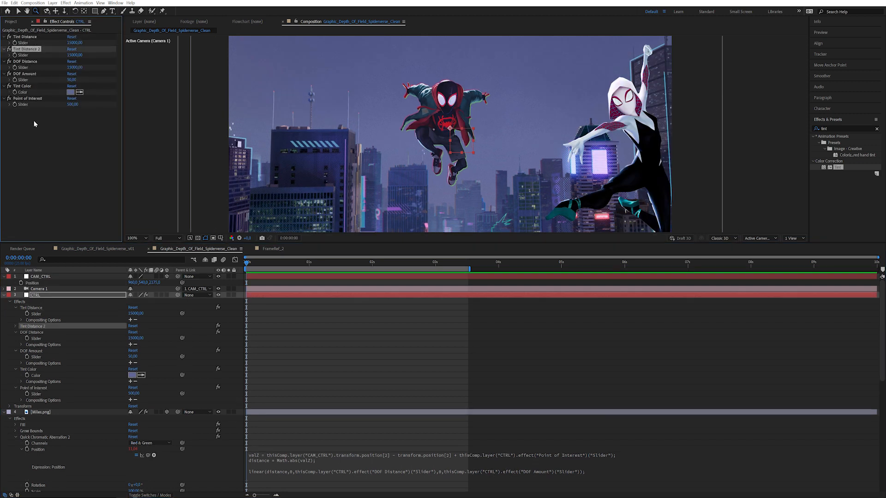
double_click(27, 49)
text(Tint Amount)
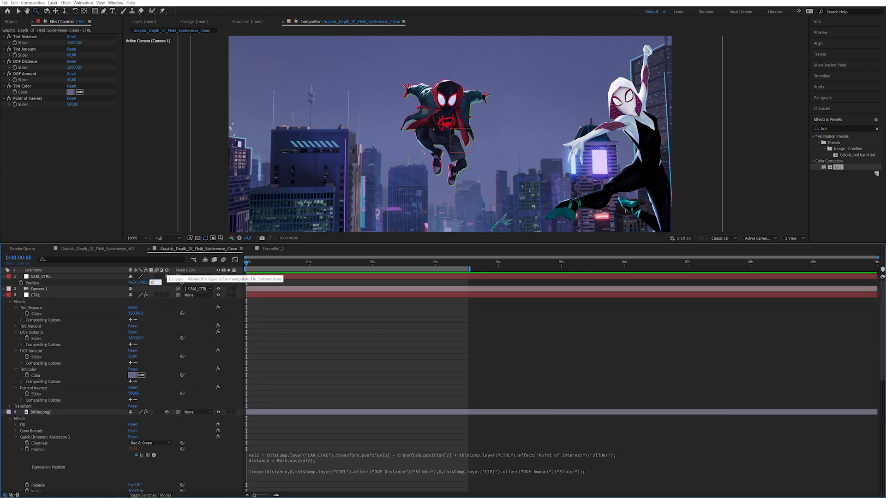
click(41, 275)
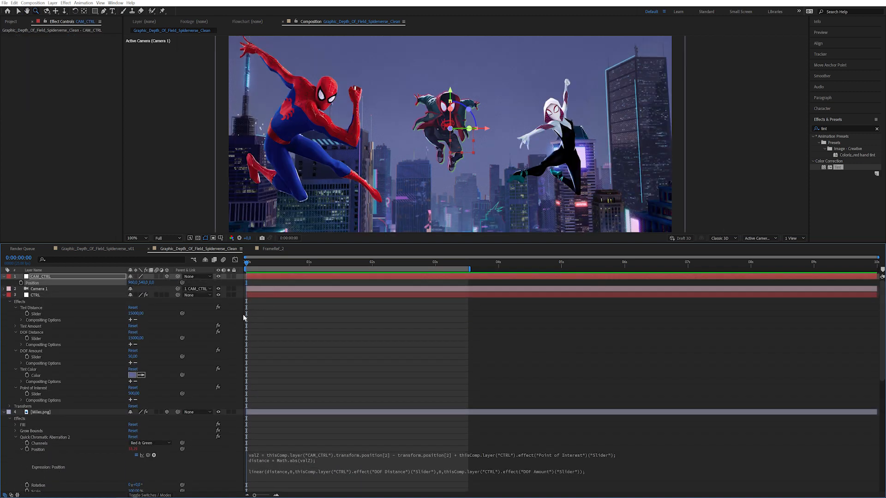
Confirm Gwen and Spider-Man carry the Fill-to-Tint stack, then move CAM_CTRL closer to centre Miles
click(42, 411)
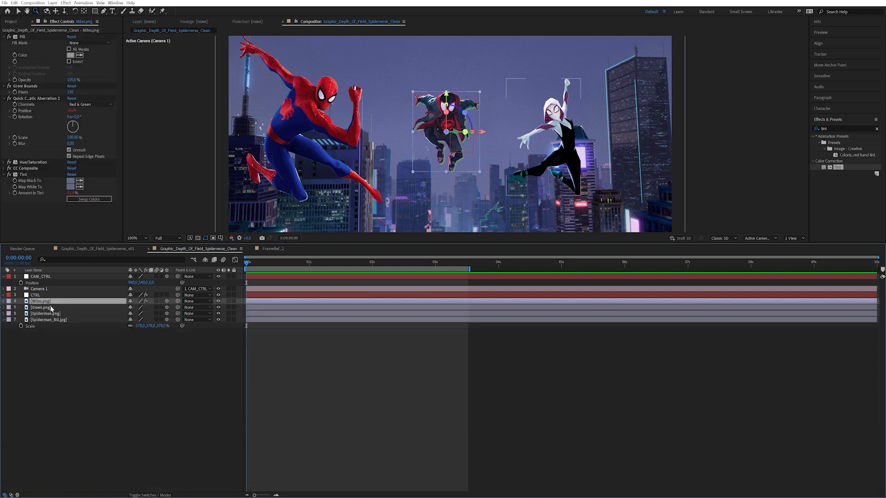
mouse_move(65, 214)
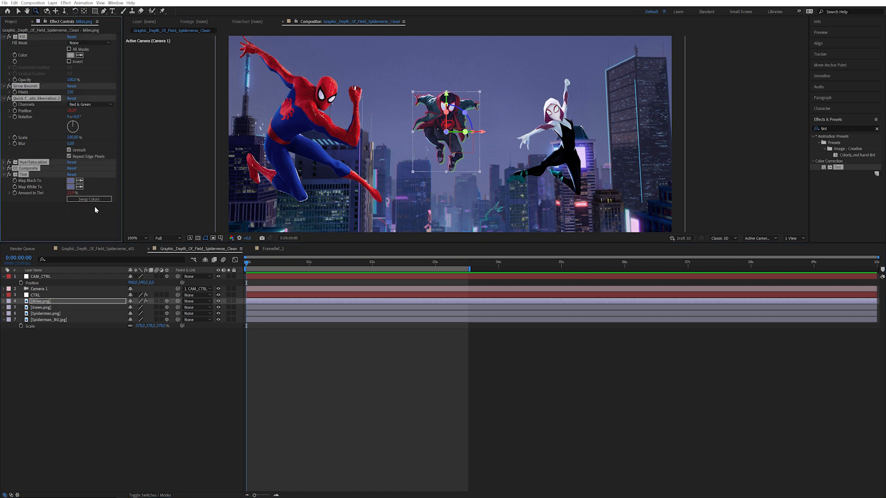
click(41, 306)
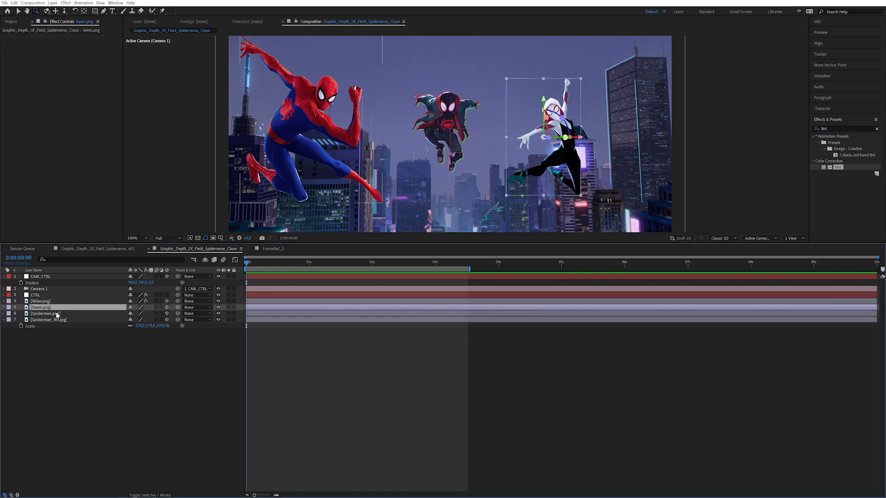
click(45, 313)
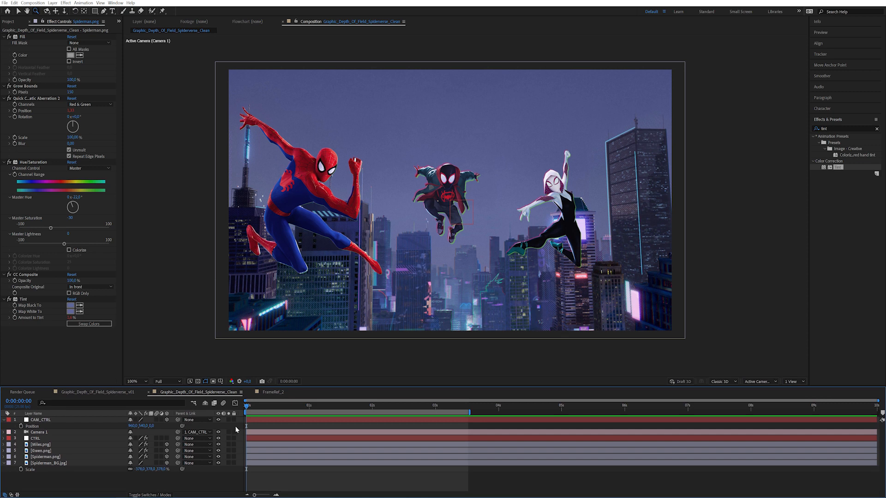
click(40, 420)
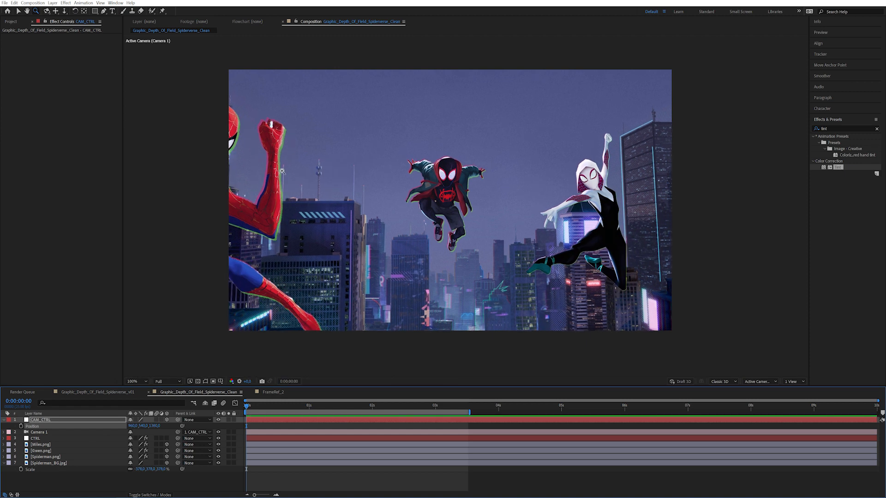
mouse_move(289, 145)
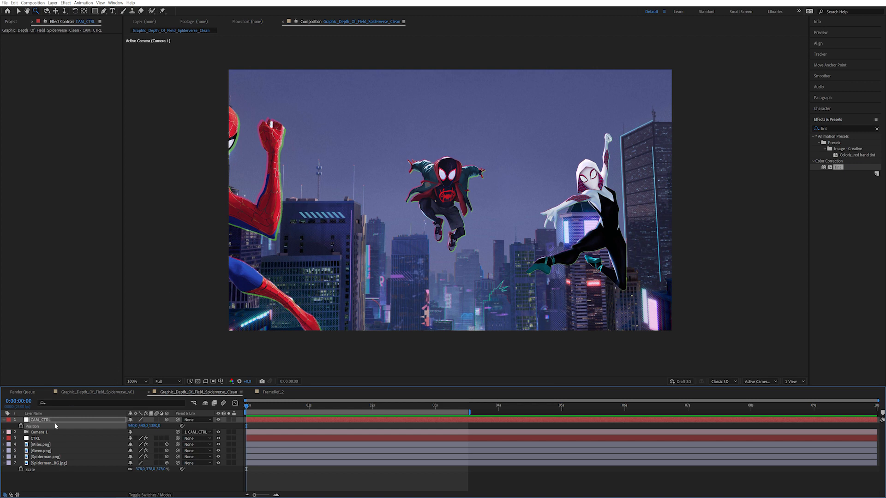
Set CTRL's Point of Interest to 500 and scrub it negative so nearby heroes show colour fringing
click(35, 438)
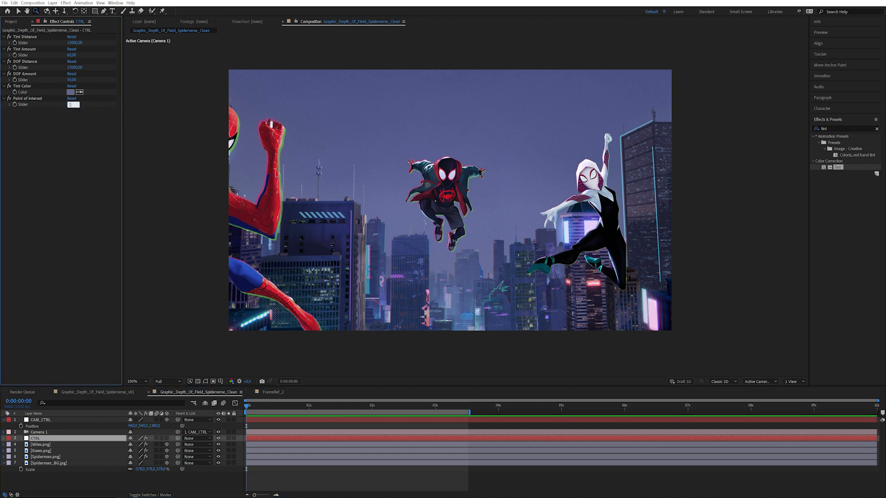
click(73, 105)
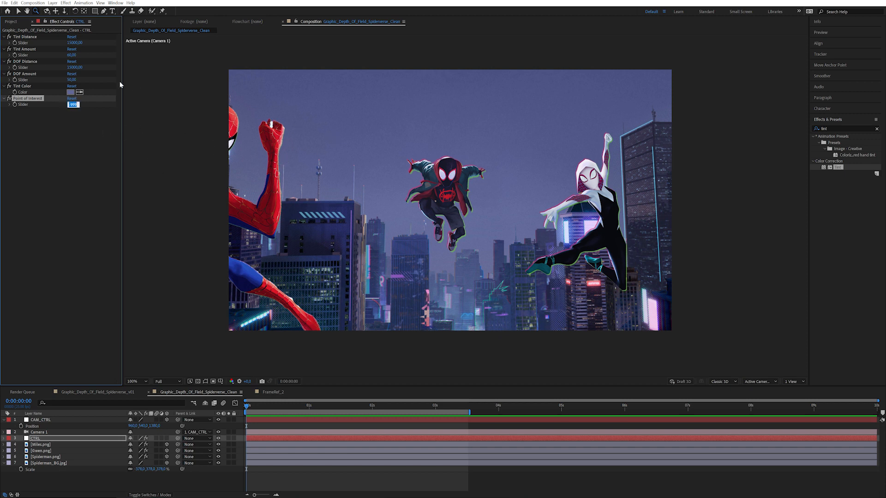
text(500)
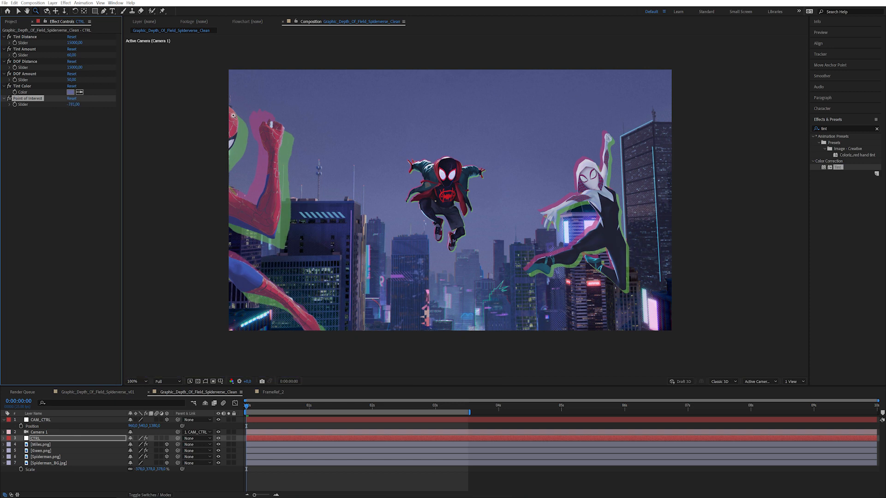
drag(74, 104, 74, 104)
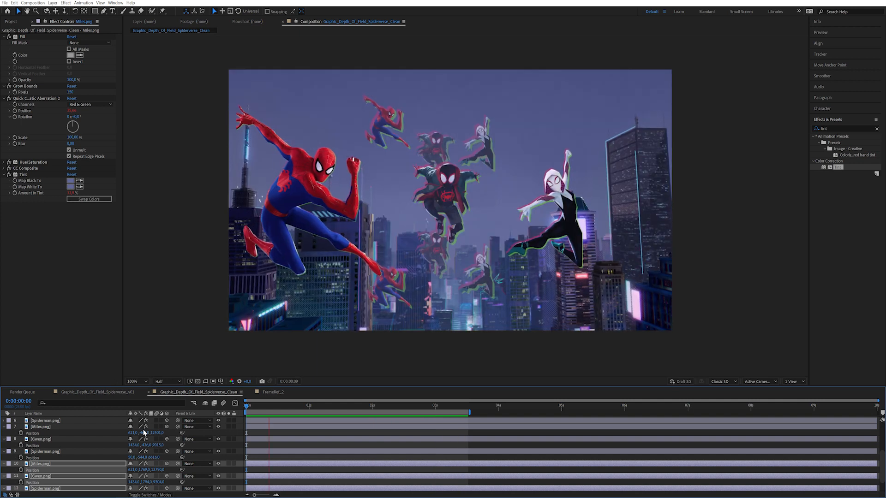
click(387, 406)
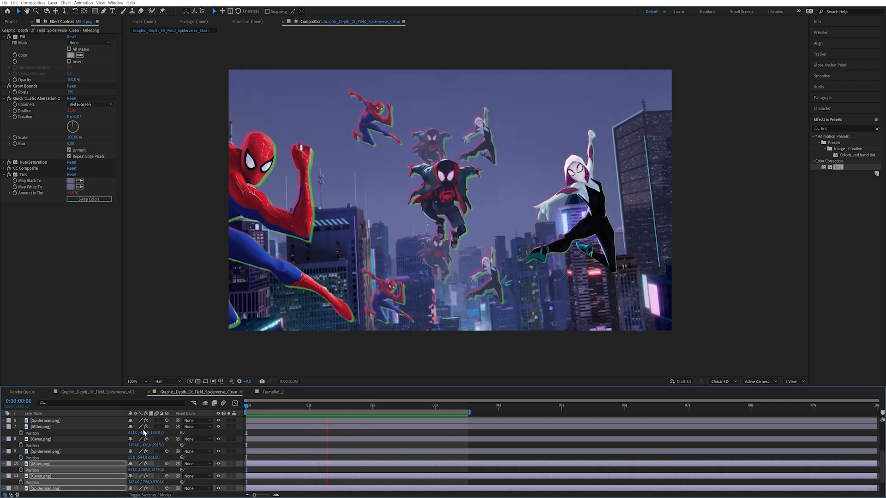
click(445, 406)
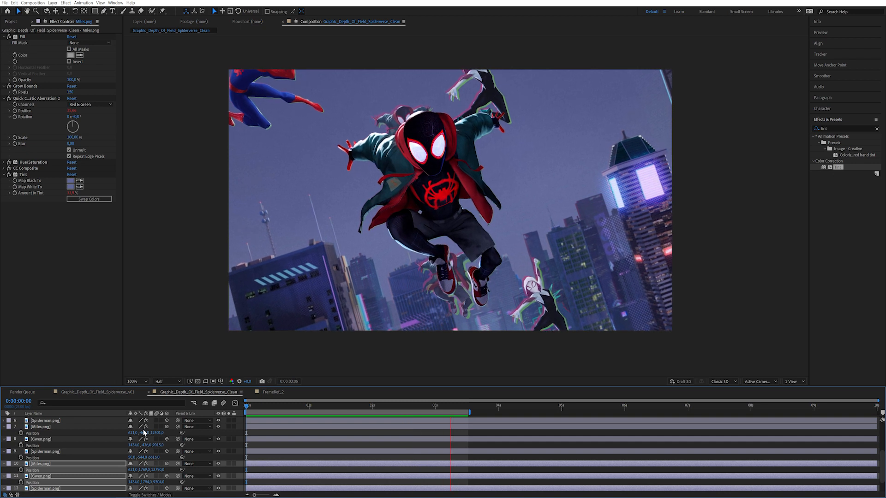
click(354, 405)
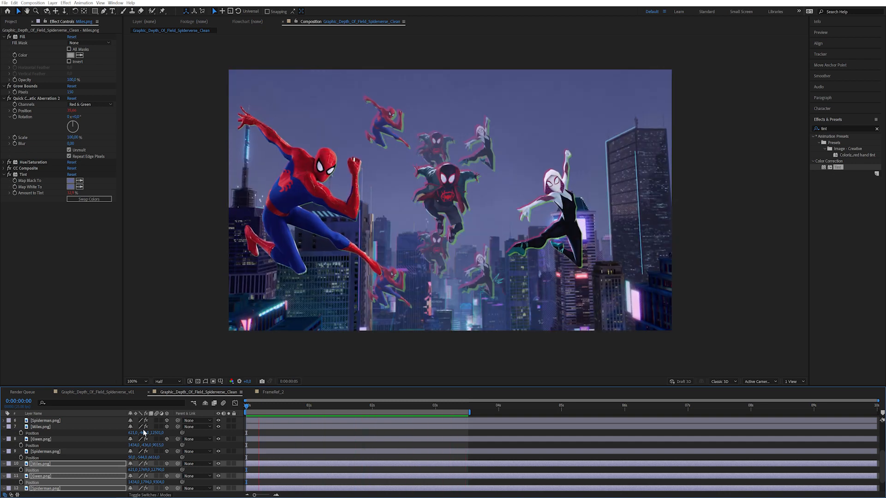
click(390, 405)
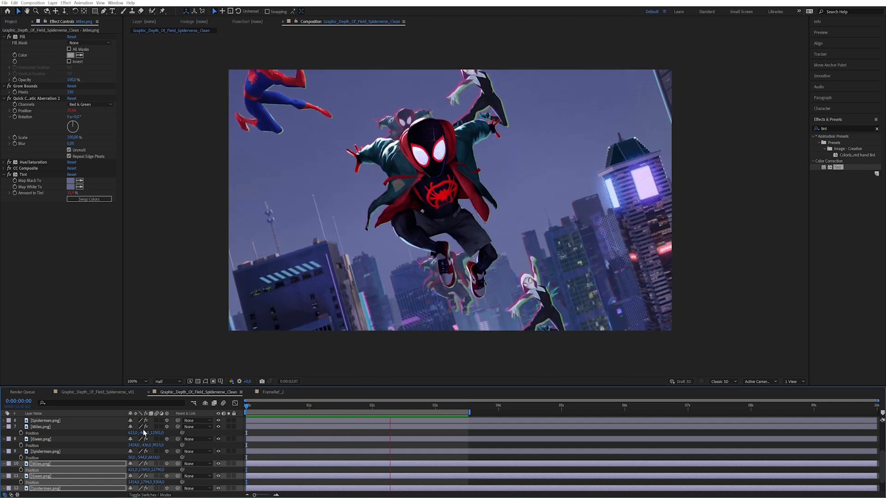